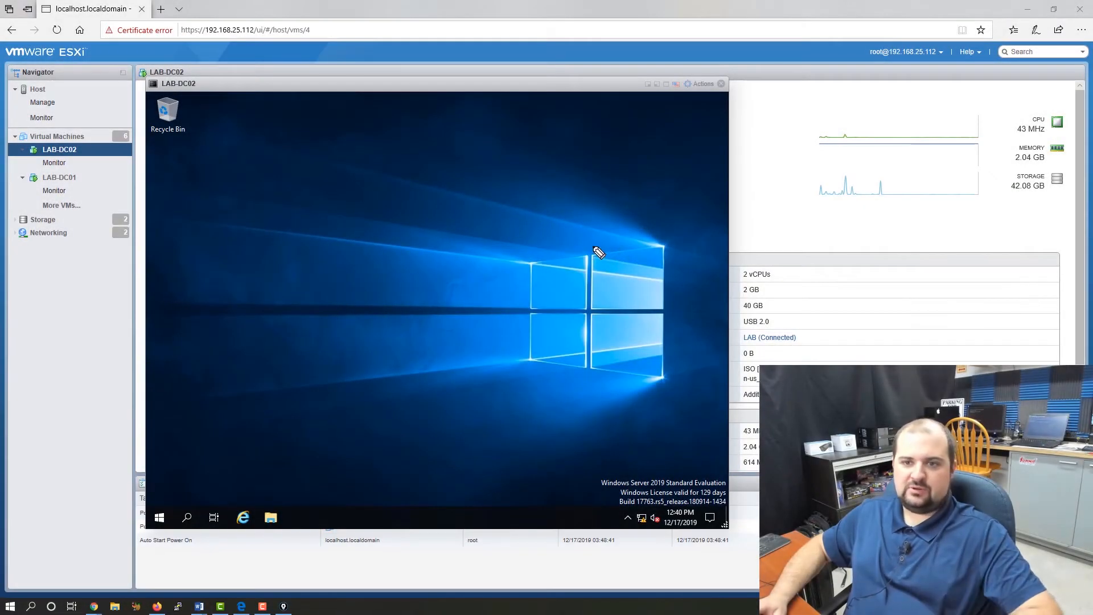
pyautogui.moveTo(583, 254)
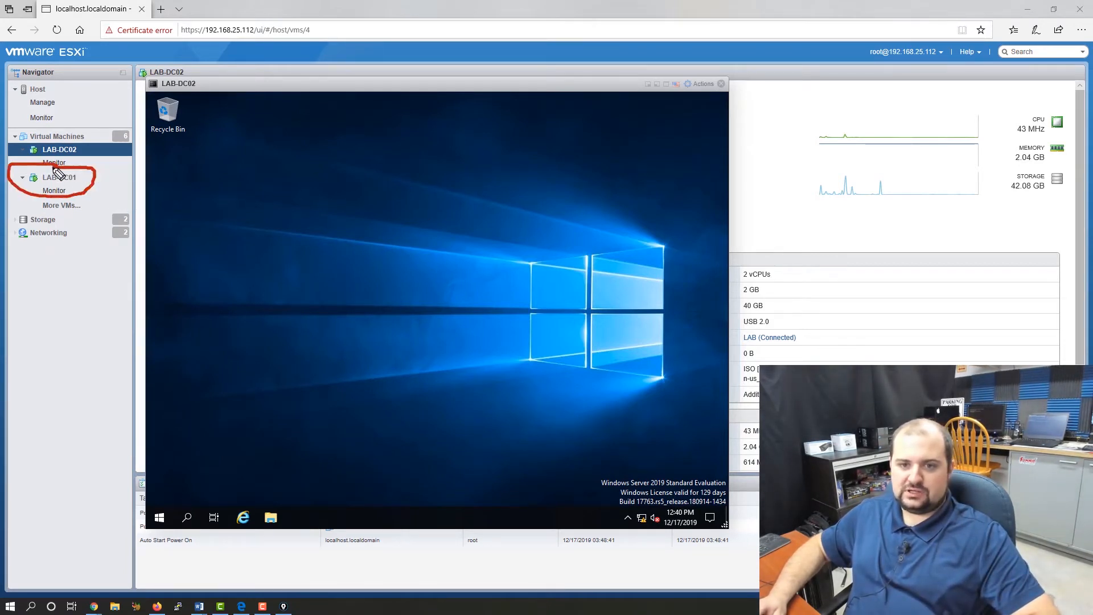
pyautogui.moveTo(94, 206)
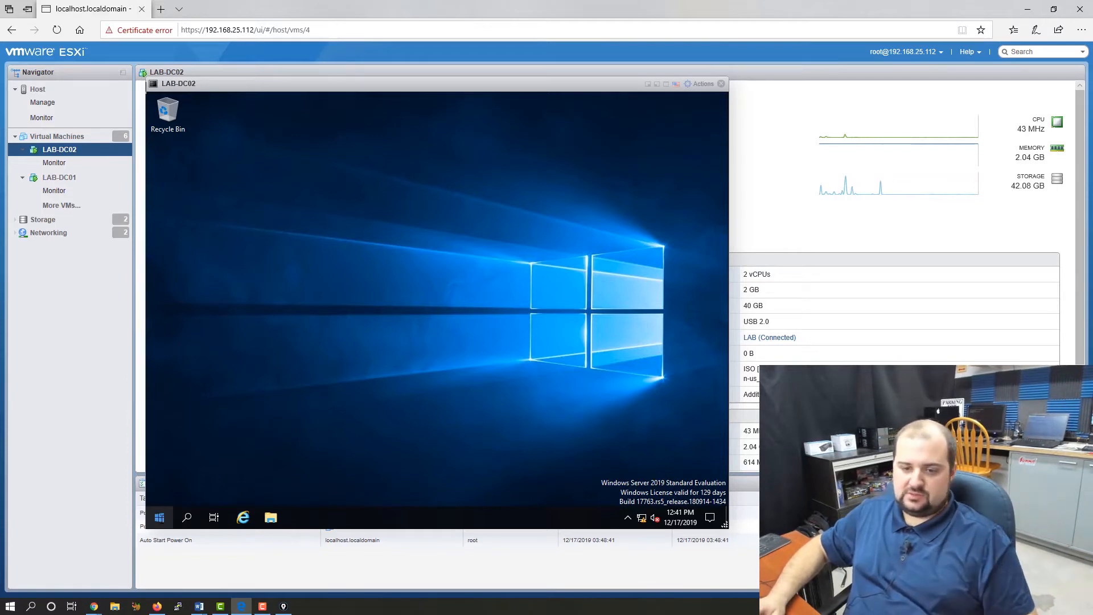
# In elevated PowerShell, run repadmin /showrepl and /replsummary to confirm replication from LAB-DC01.
pyautogui.rightClick(160, 518)
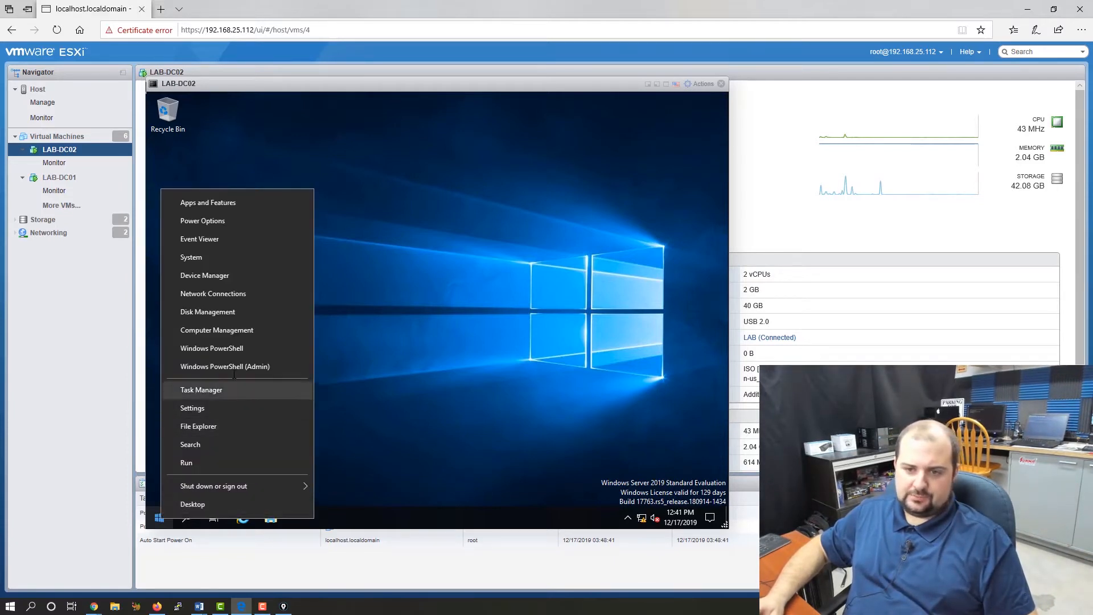
pyautogui.click(225, 366)
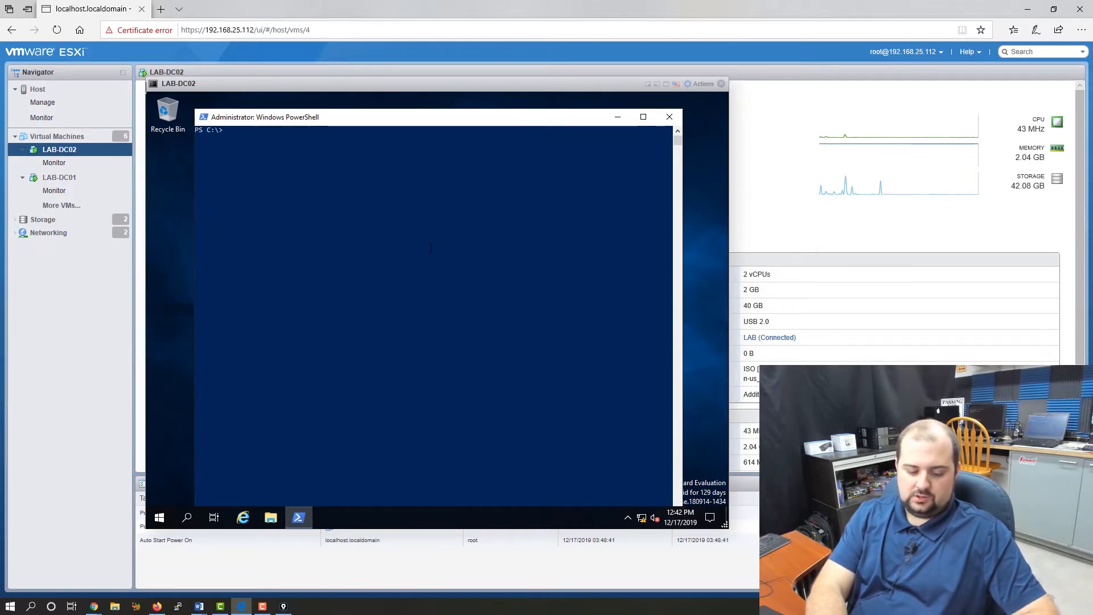
pyautogui.write('repadmin')
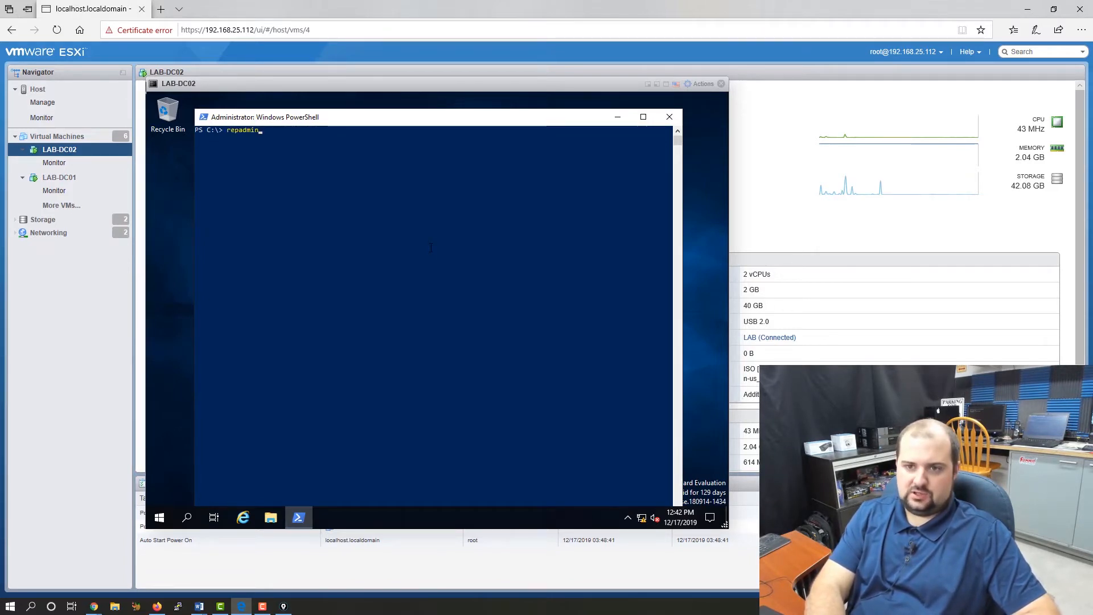
pyautogui.write('/showrepl')
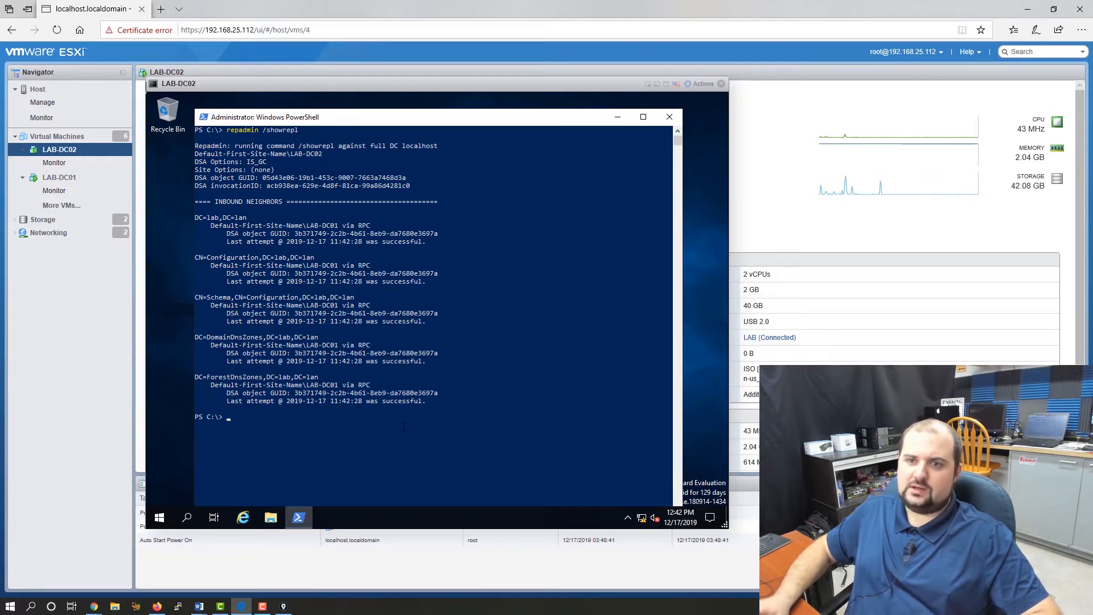
pyautogui.write('repadmin /showrepl')
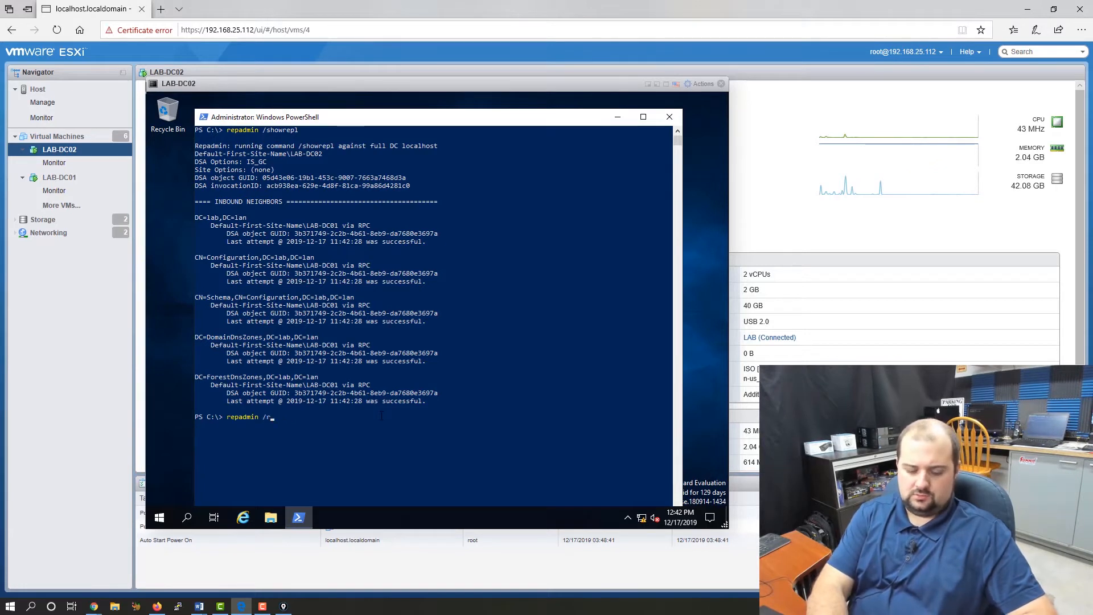
pyautogui.write('eplsumm')
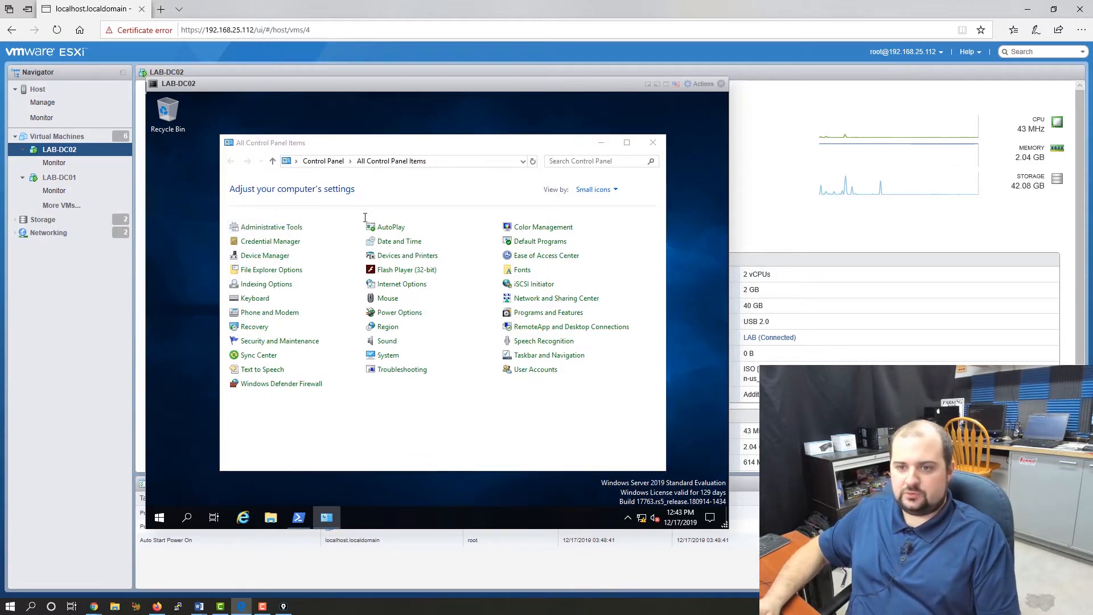
# Open Active Directory Users and Computers and view lab.lan's RID, PDC and Infrastructure holders.
pyautogui.doubleClick(270, 226)
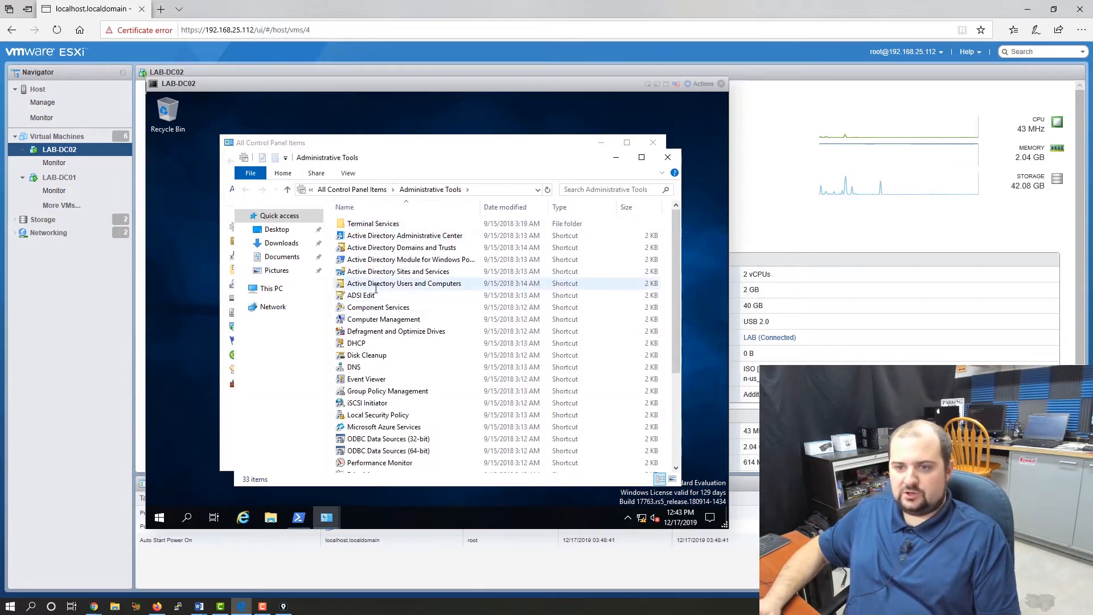
pyautogui.moveTo(424, 283)
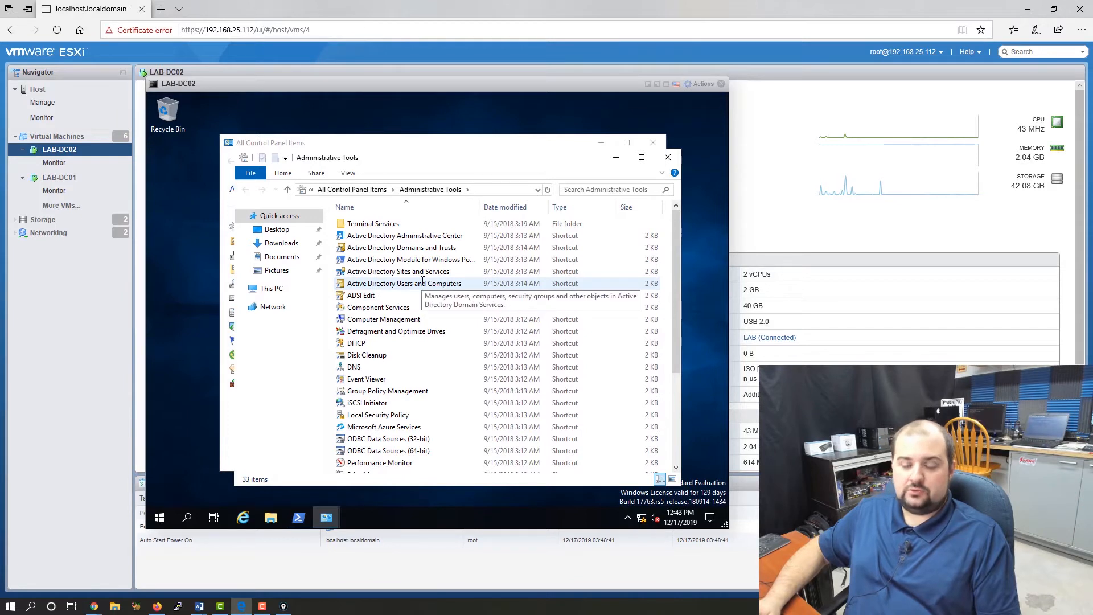
pyautogui.doubleClick(405, 283)
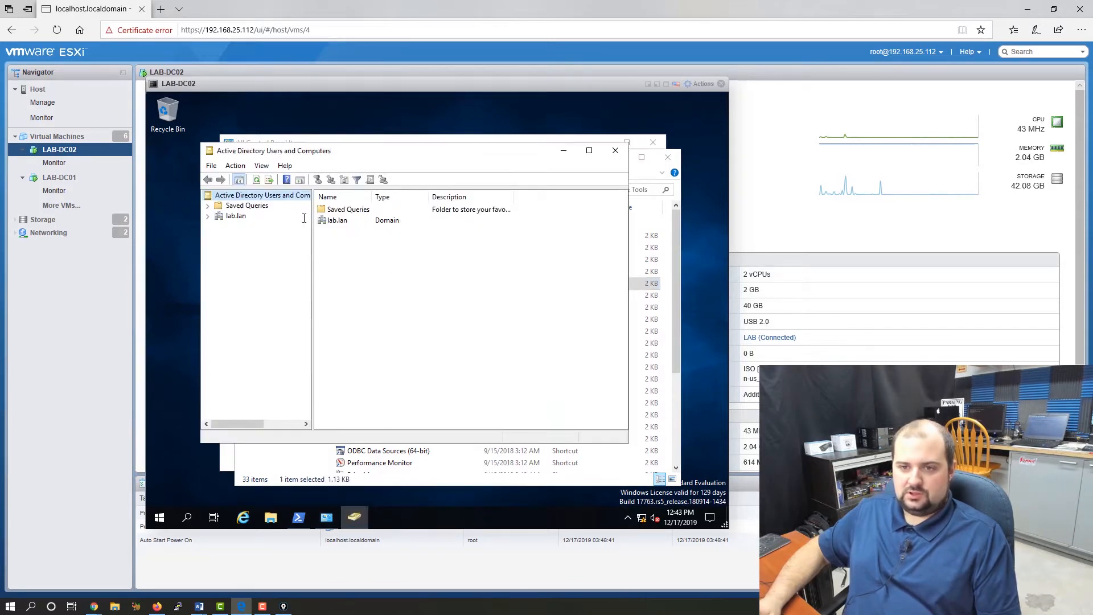
pyautogui.click(208, 216)
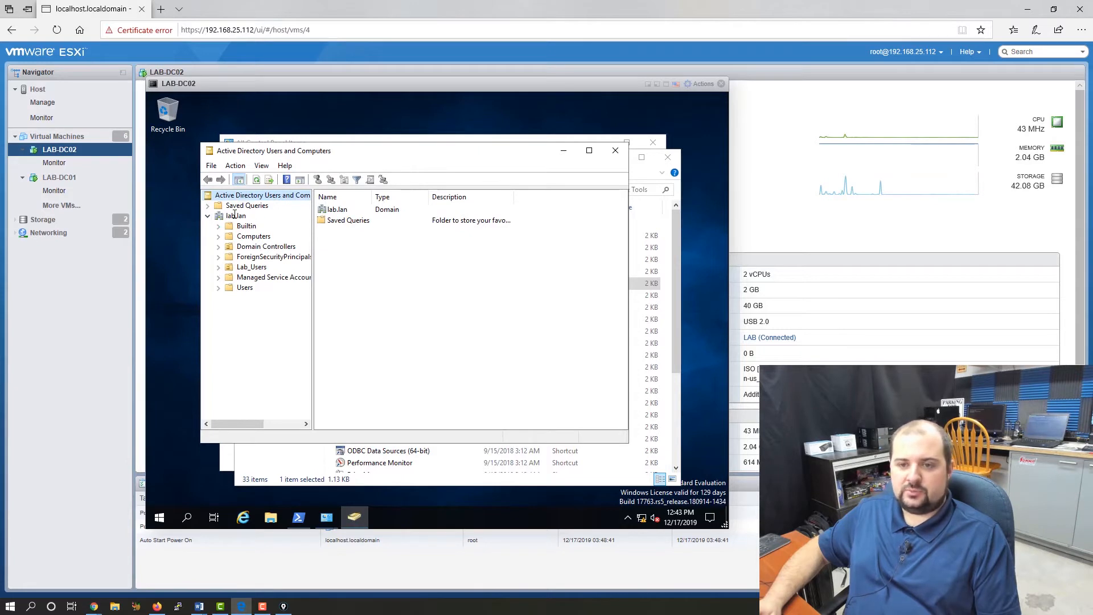
pyautogui.rightClick(232, 216)
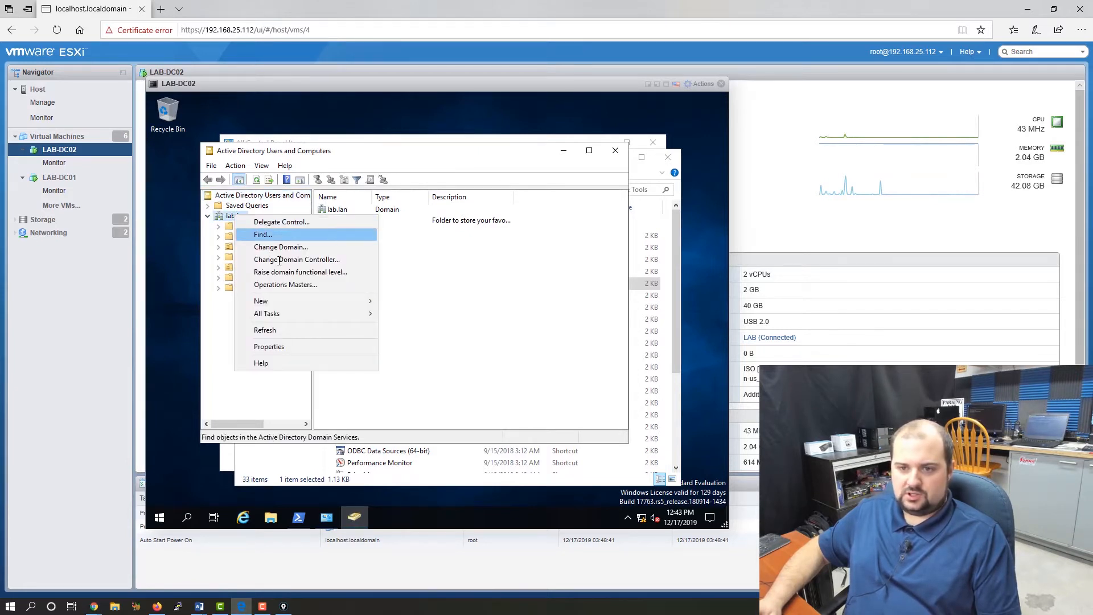
pyautogui.moveTo(285, 285)
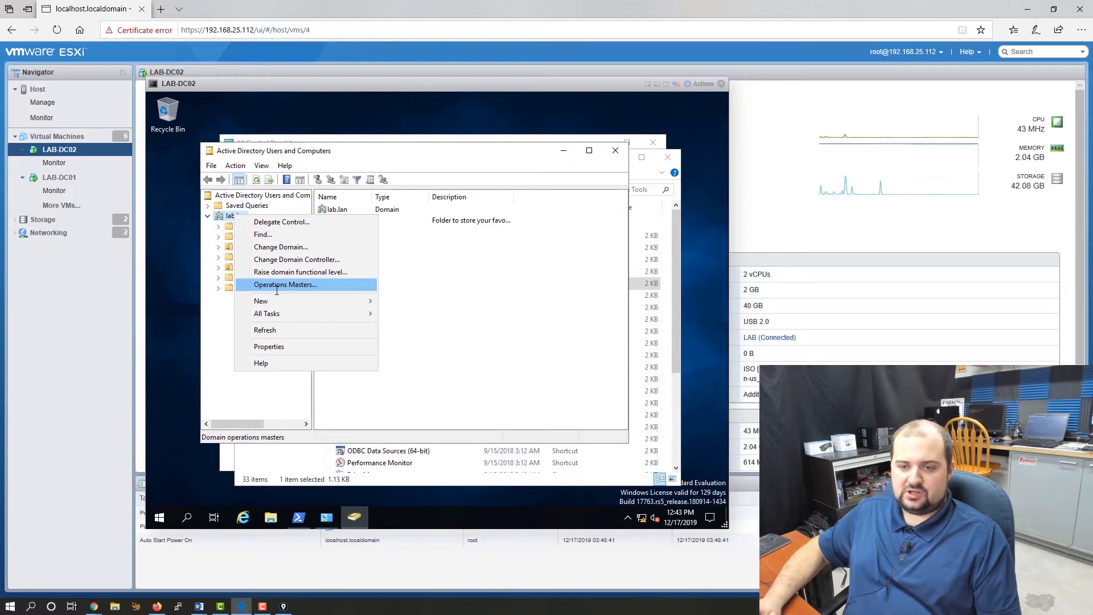
pyautogui.click(286, 284)
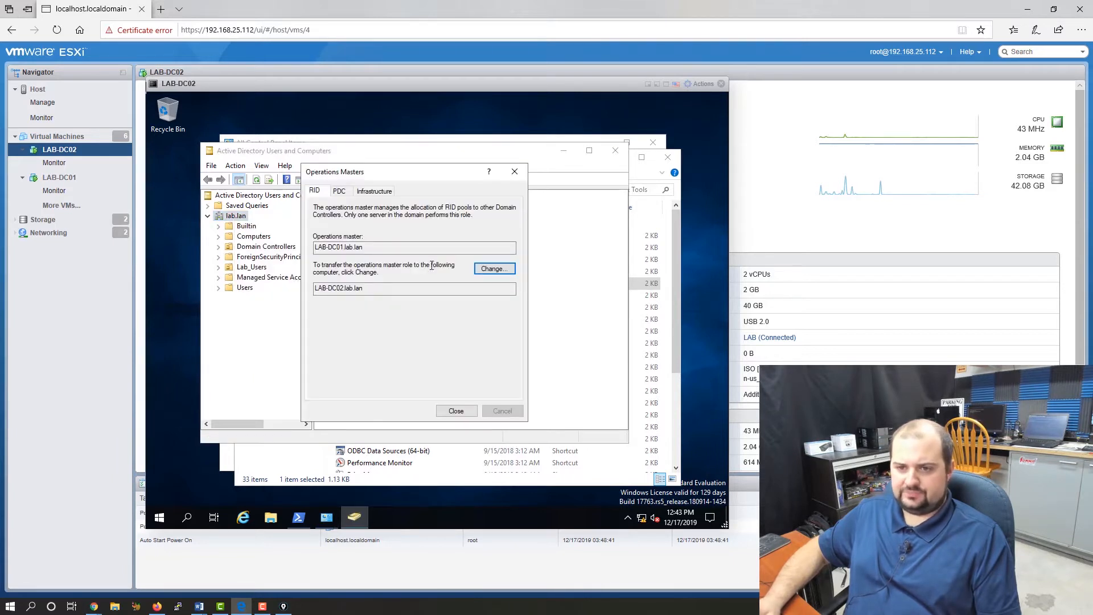
pyautogui.click(339, 190)
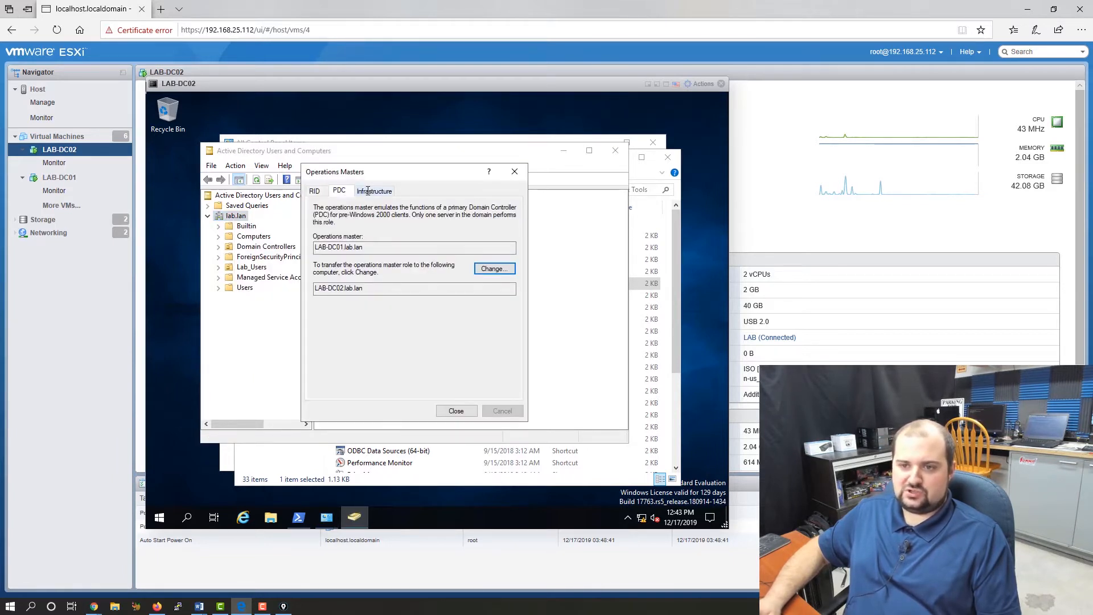
pyautogui.click(315, 190)
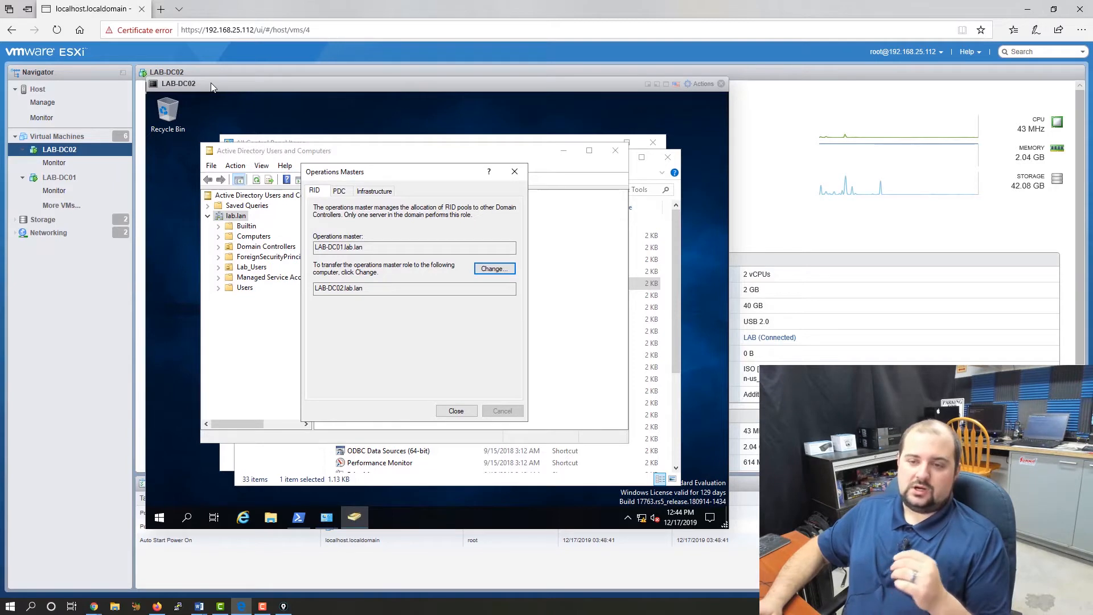
pyautogui.moveTo(502, 152)
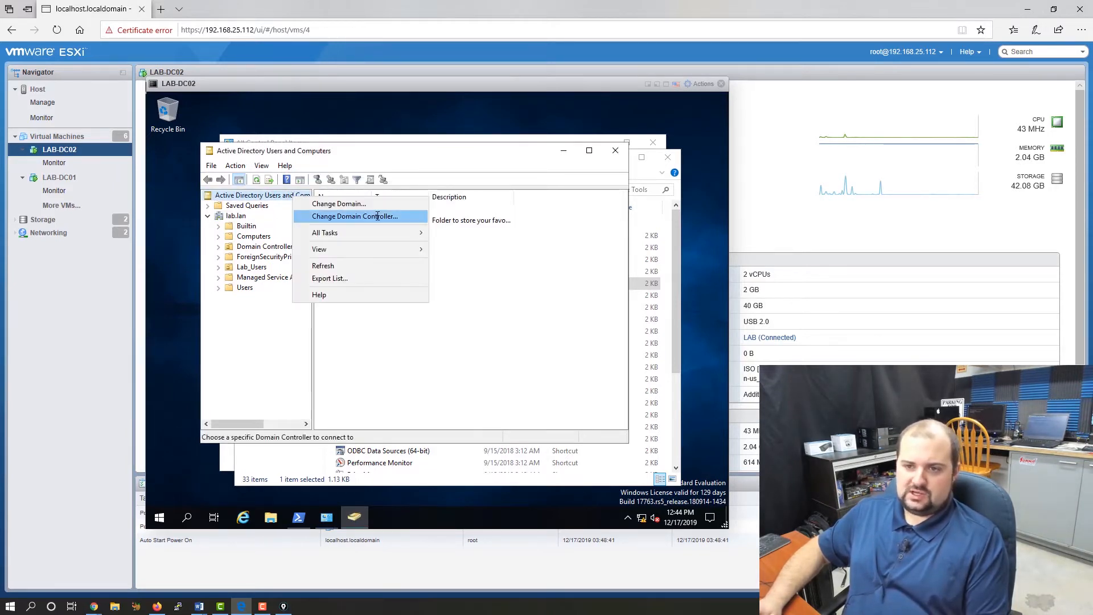
pyautogui.moveTo(340, 217)
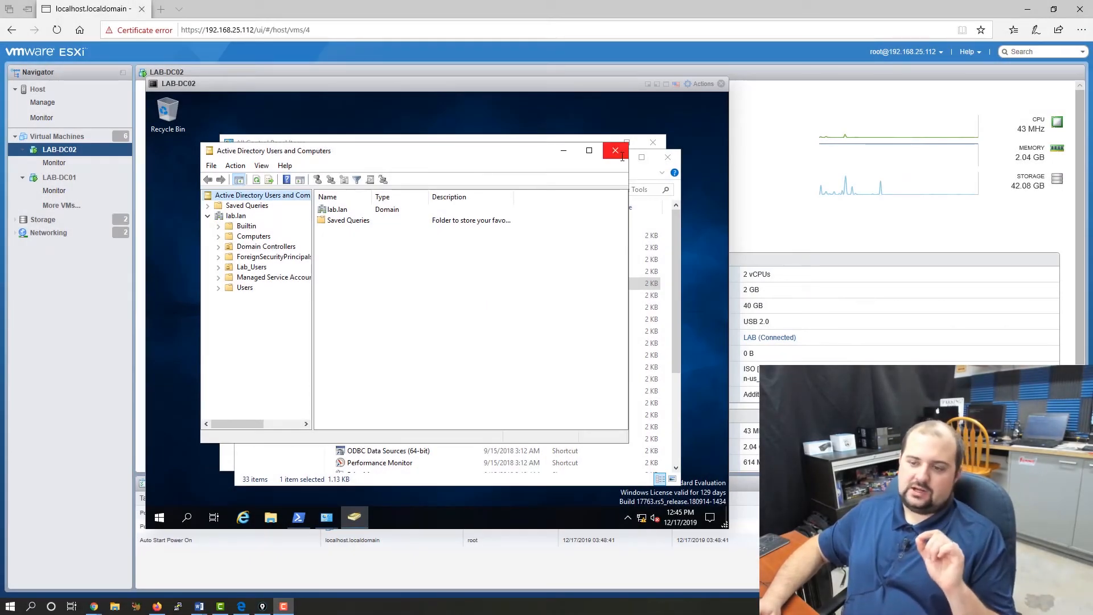
pyautogui.moveTo(617, 151)
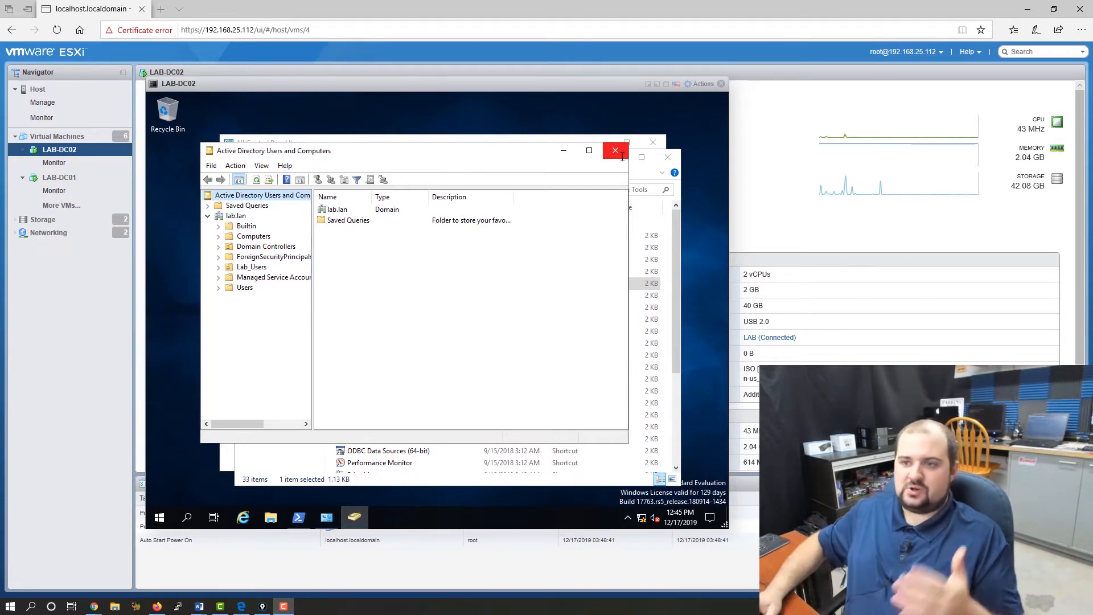
# Close Users and Computers and run netdom query fsmo in PowerShell.
pyautogui.click(616, 150)
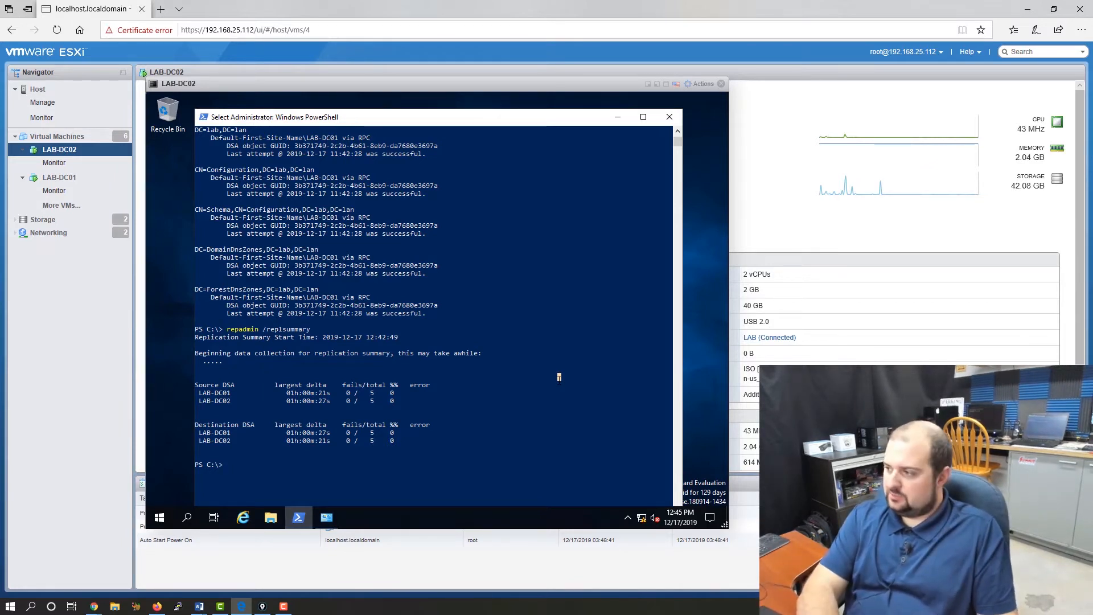
pyautogui.write('netdom')
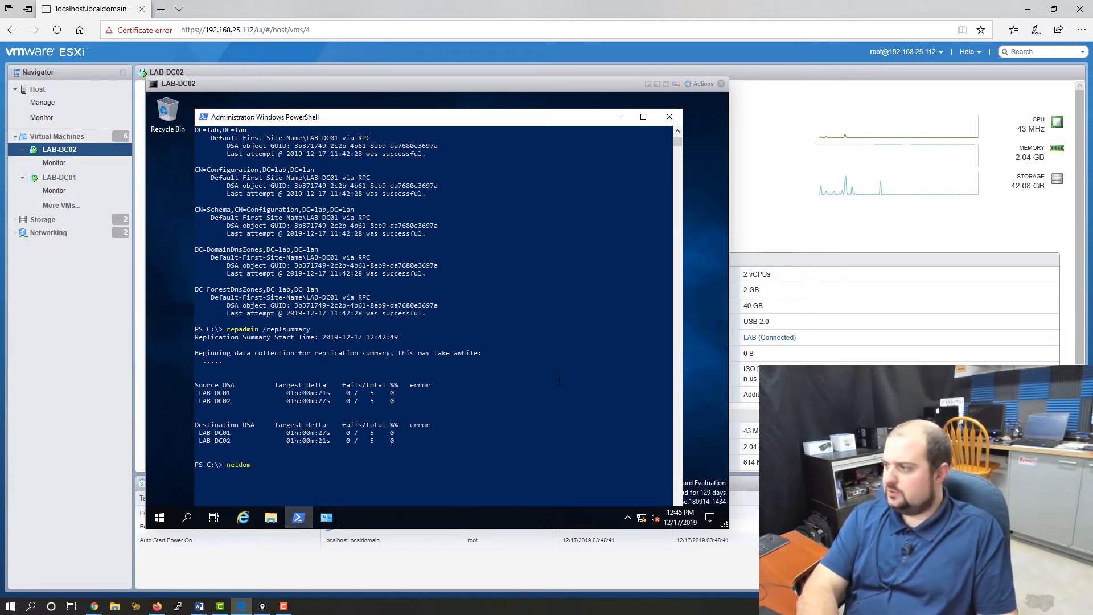
pyautogui.write('quer')
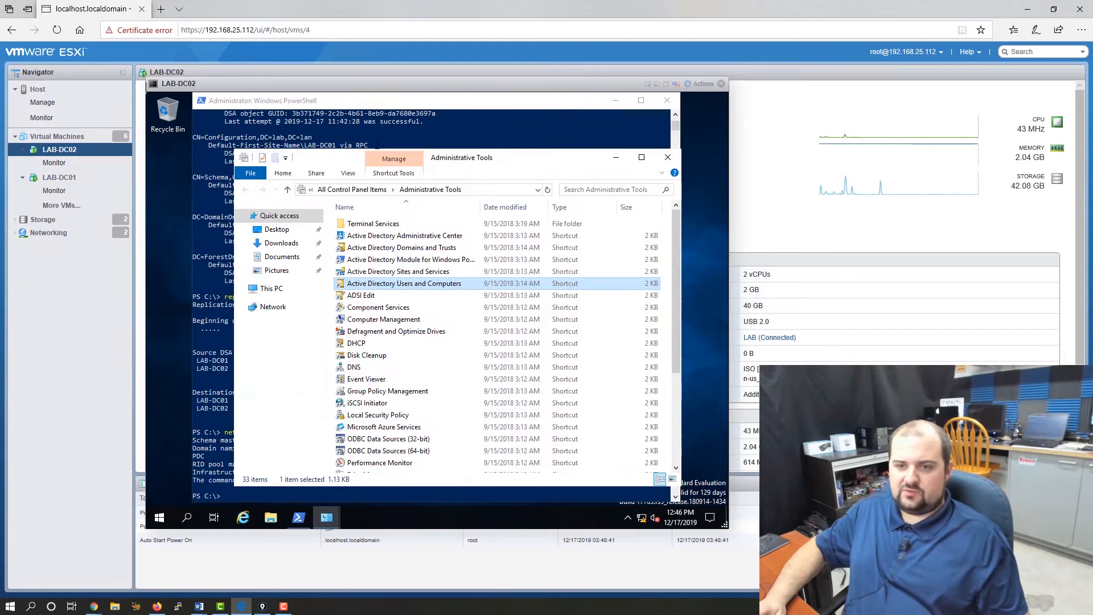
# Transfer the RID master role for lab.lan to LAB-DC02.
pyautogui.doubleClick(405, 284)
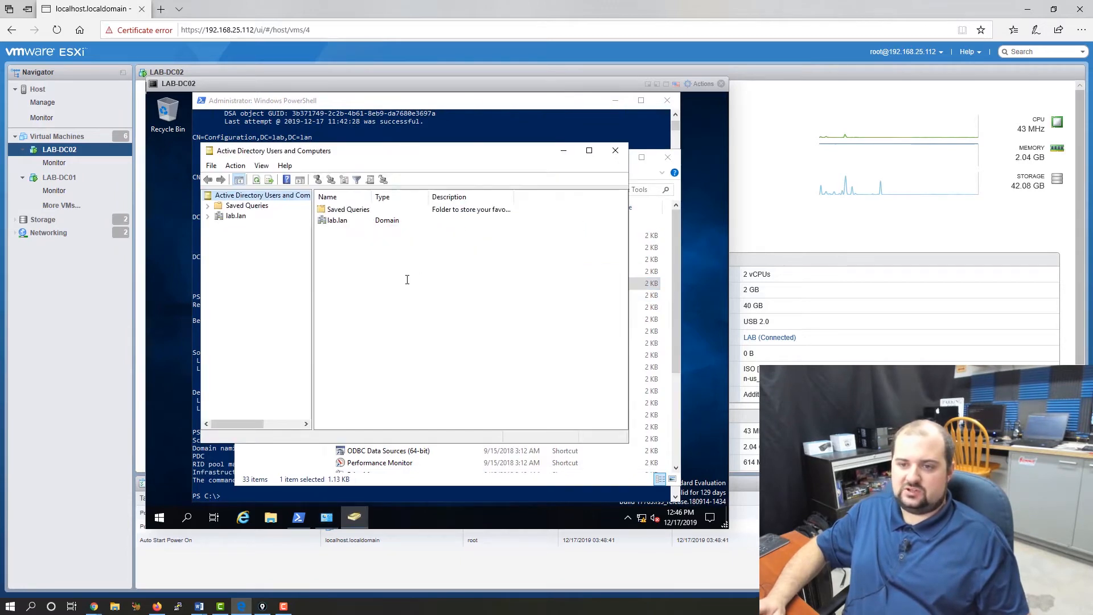
pyautogui.rightClick(236, 216)
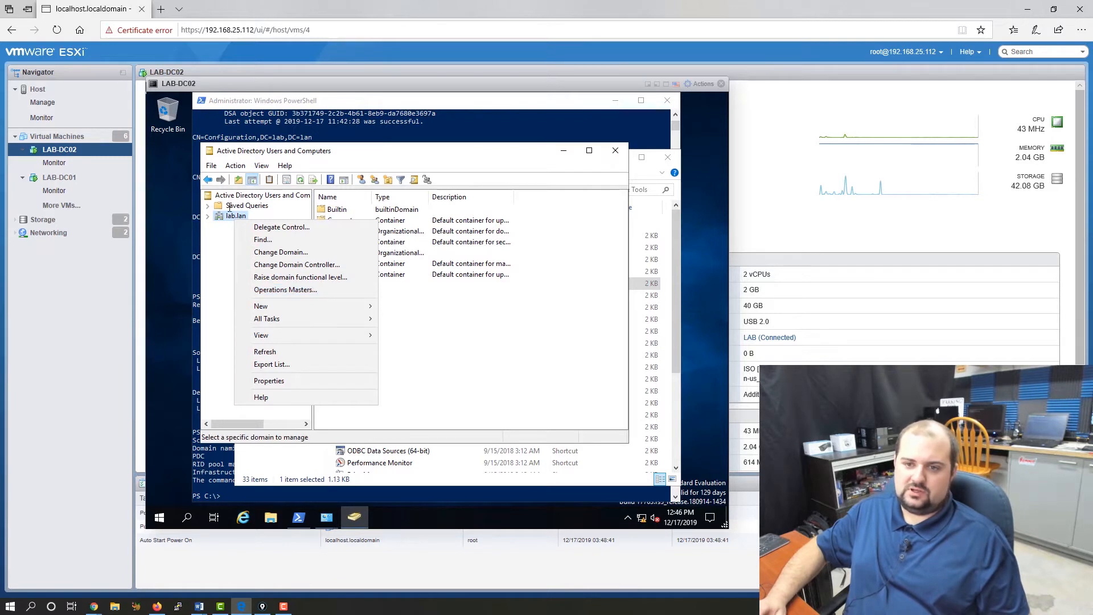
pyautogui.click(286, 290)
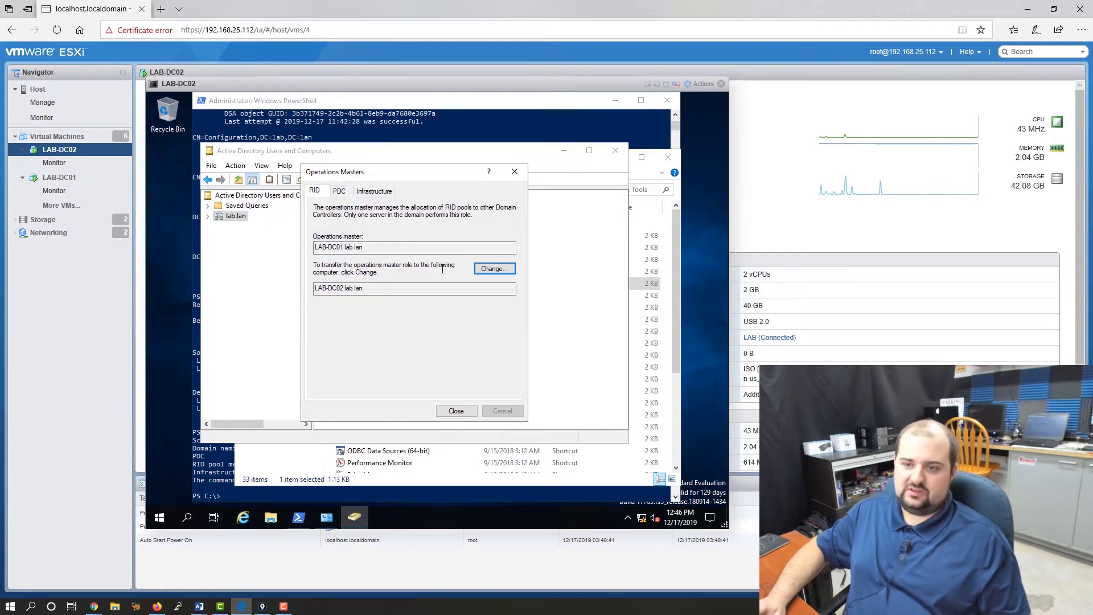
pyautogui.click(494, 268)
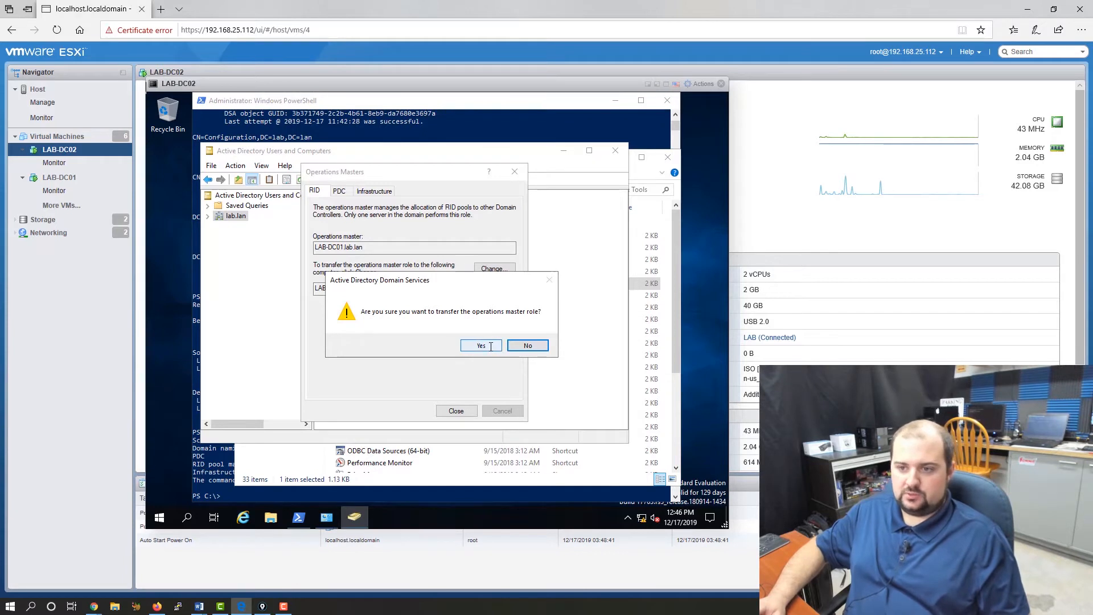
pyautogui.click(480, 345)
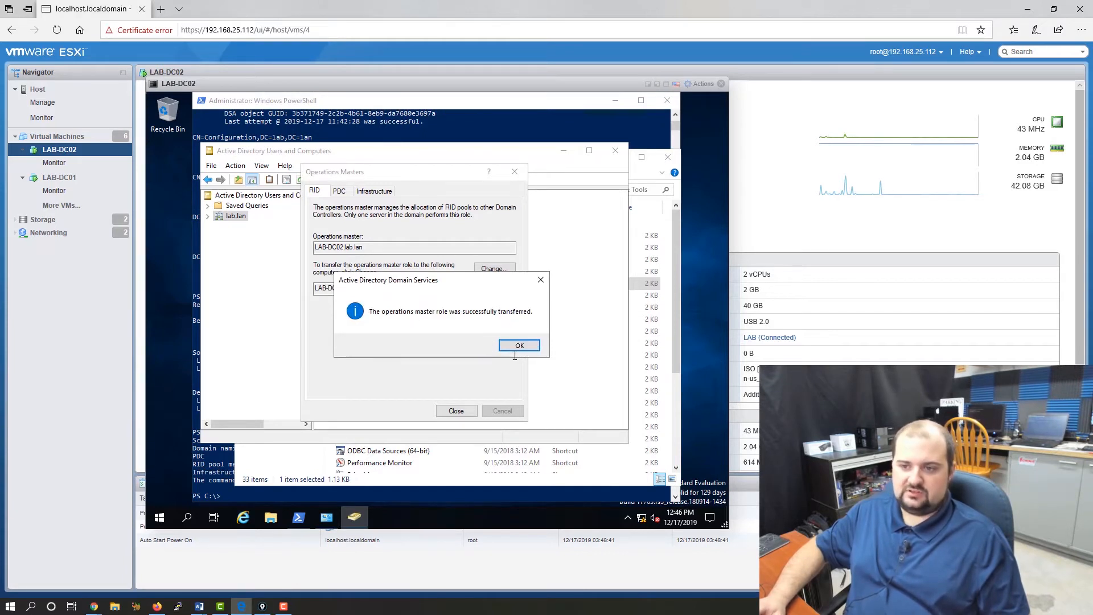
pyautogui.click(519, 346)
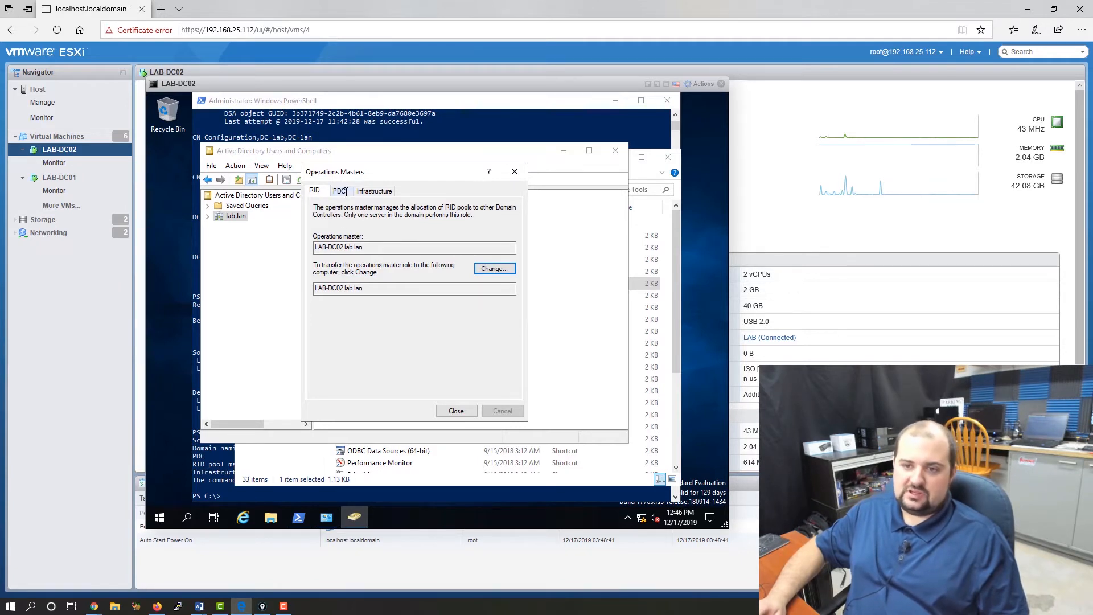
# Transfer the PDC emulator and Infrastructure master roles to LAB-DC02 and close the dialog.
pyautogui.click(339, 191)
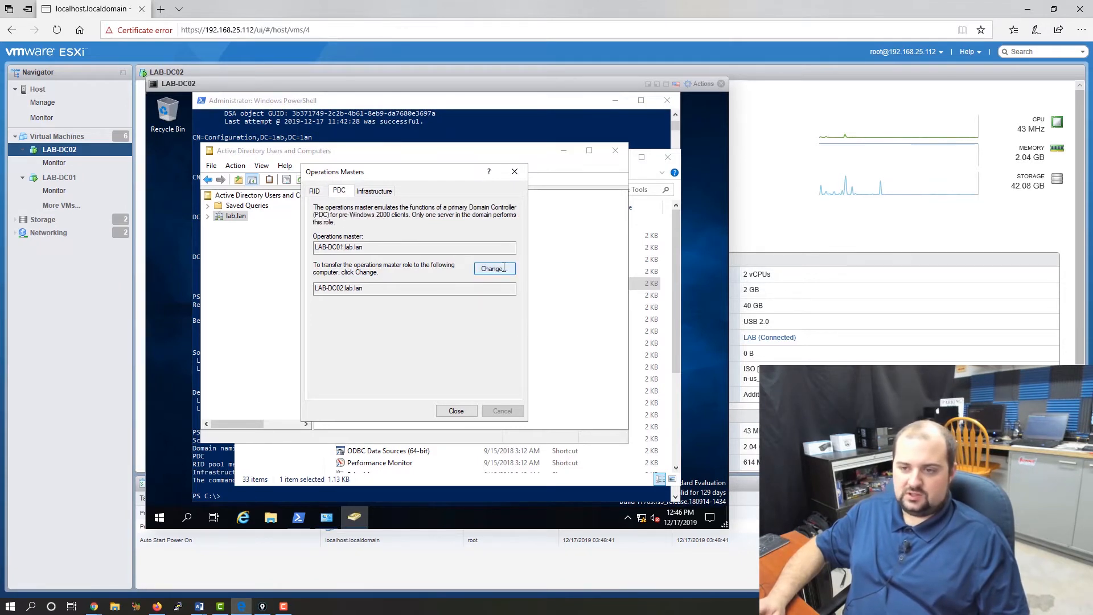
pyautogui.click(495, 268)
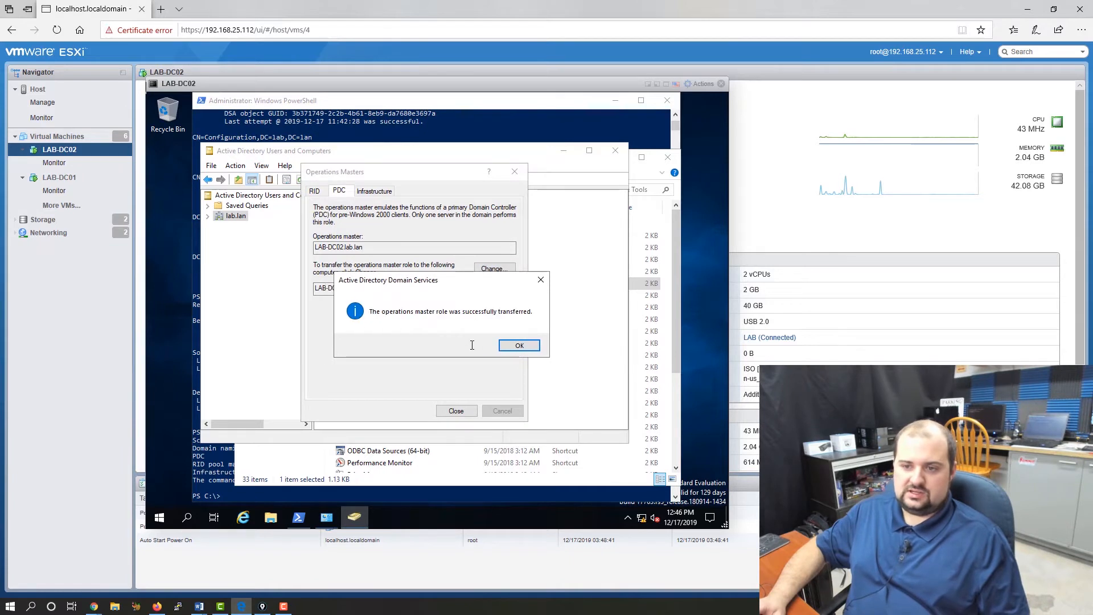
pyautogui.click(519, 345)
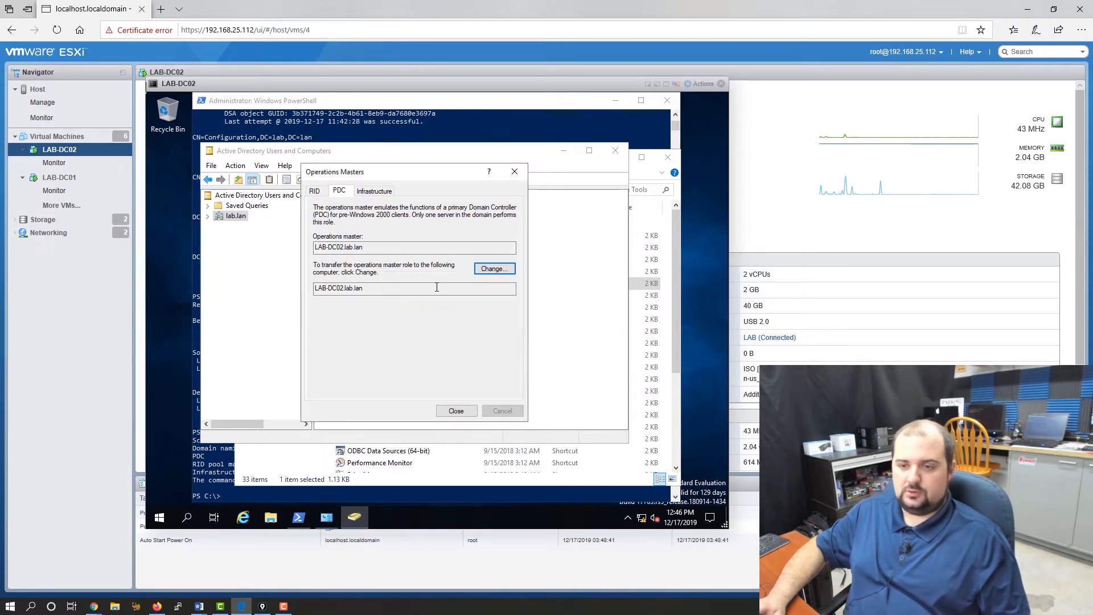
pyautogui.click(374, 191)
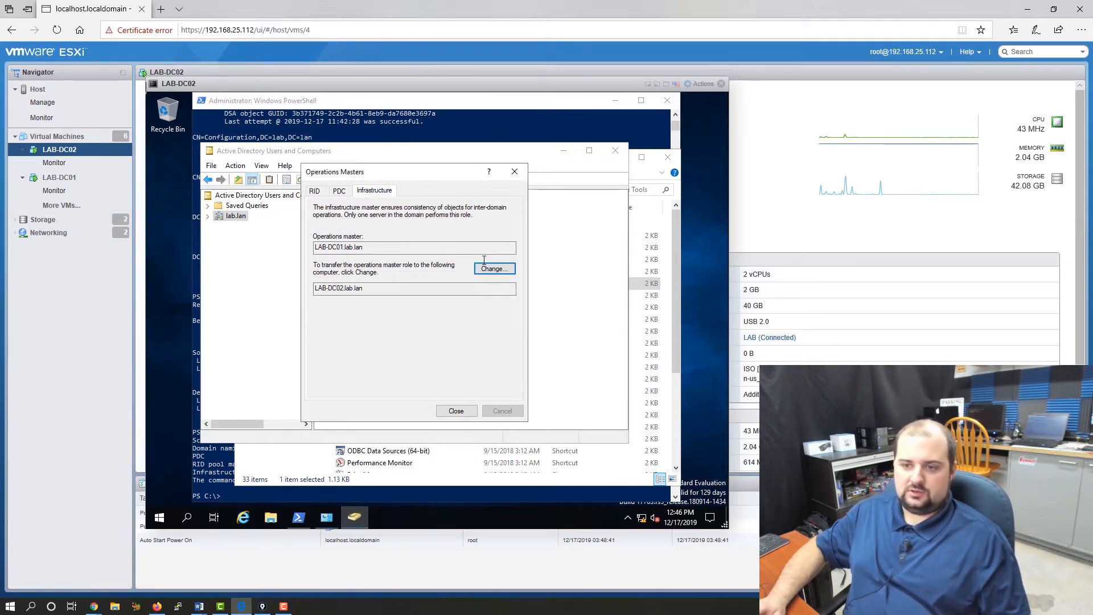
pyautogui.click(494, 268)
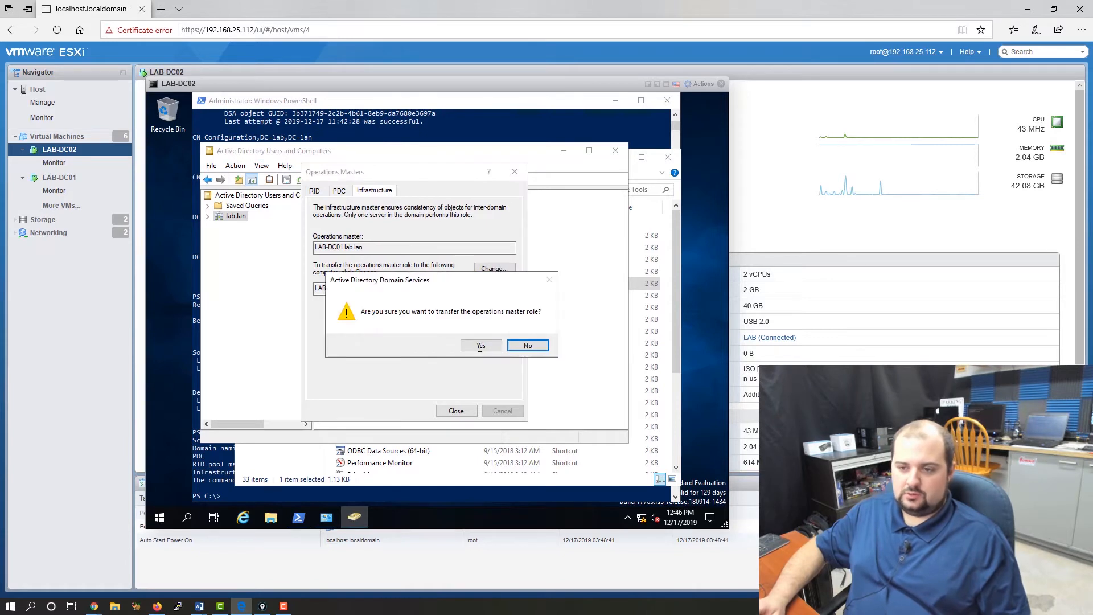
pyautogui.click(481, 346)
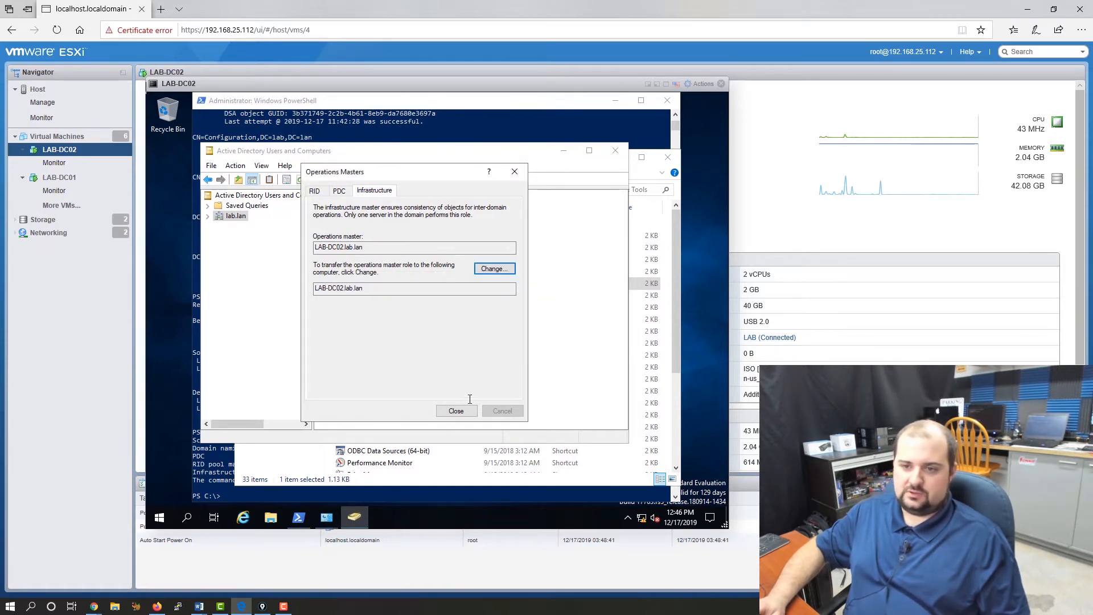
pyautogui.click(457, 411)
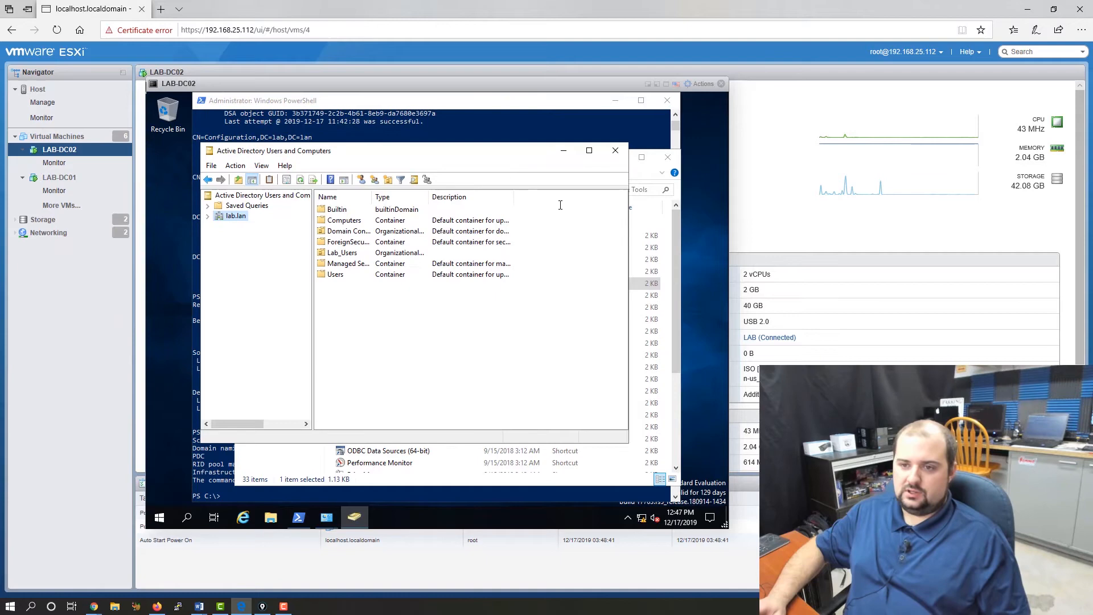
pyautogui.moveTo(641, 157)
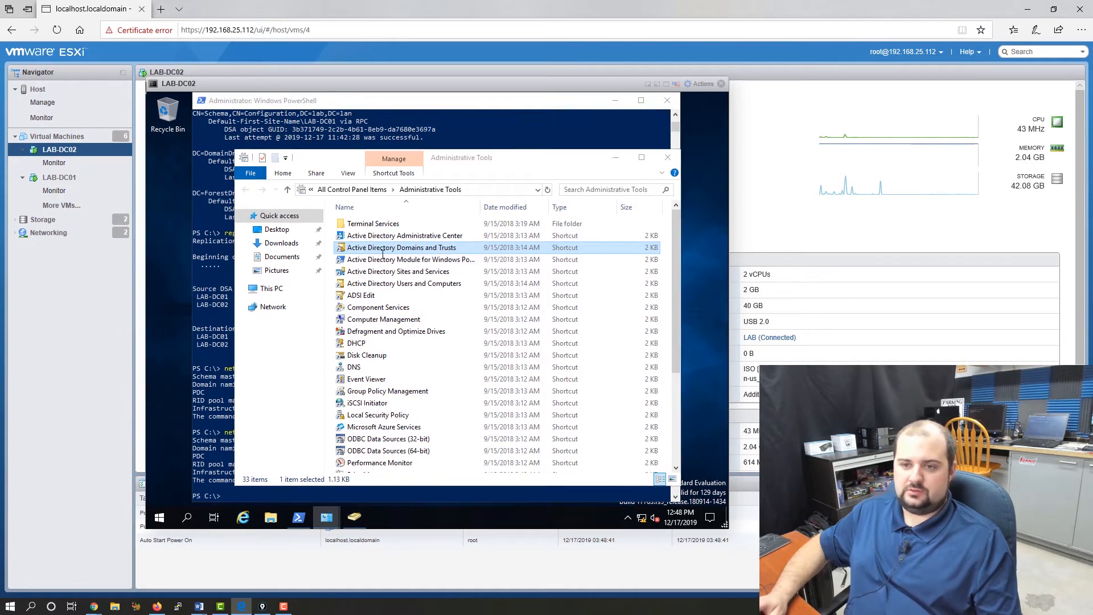
# In Active Directory Domains and Trusts, change the domain naming master to LAB-DC02.
pyautogui.doubleClick(401, 248)
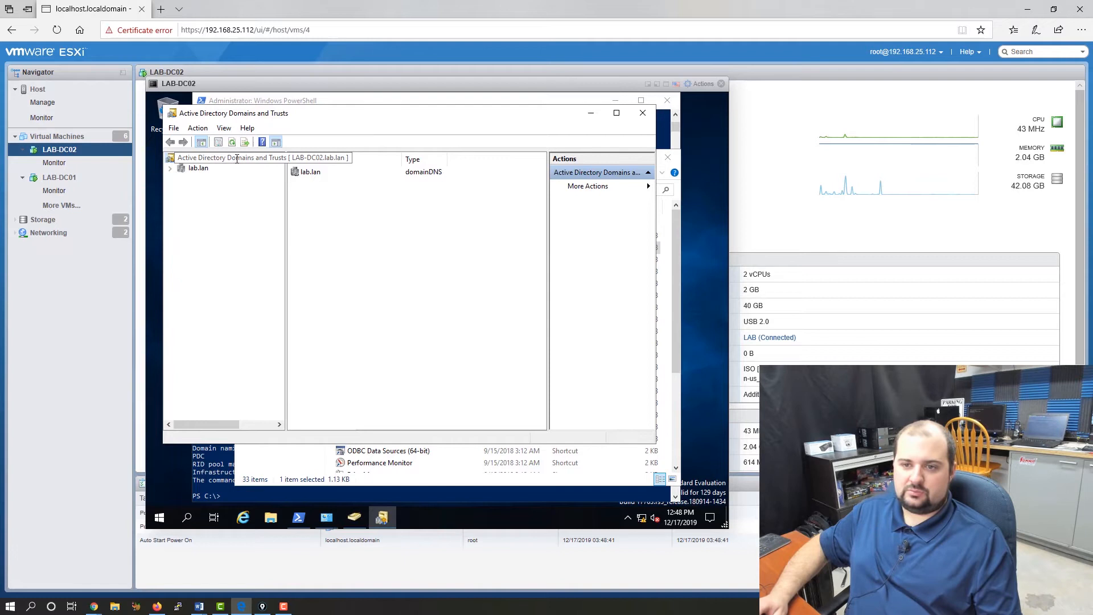
pyautogui.rightClick(230, 158)
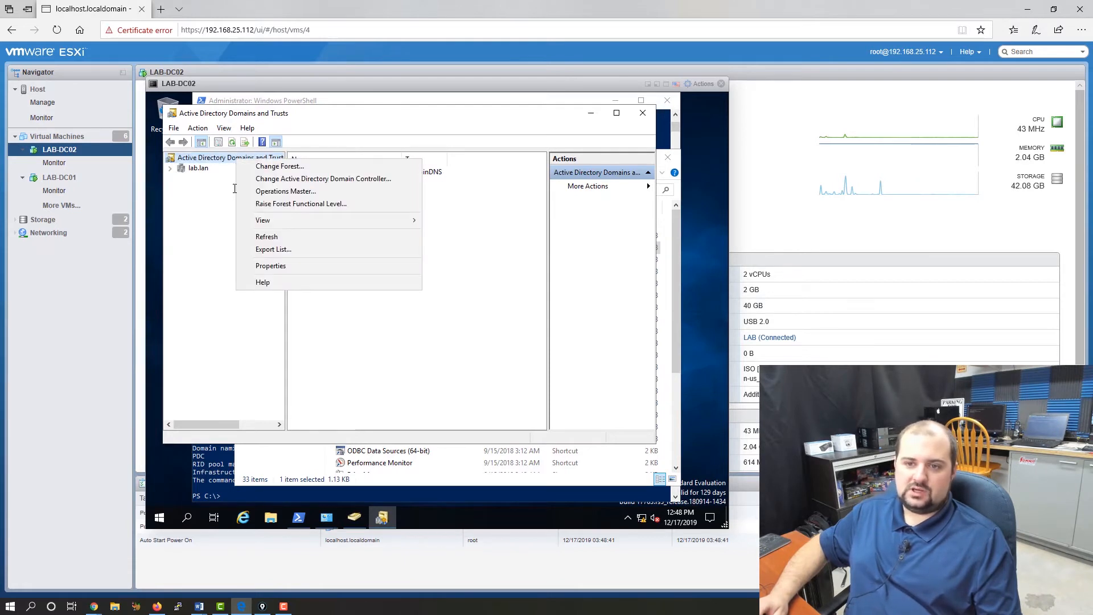
pyautogui.moveTo(285, 191)
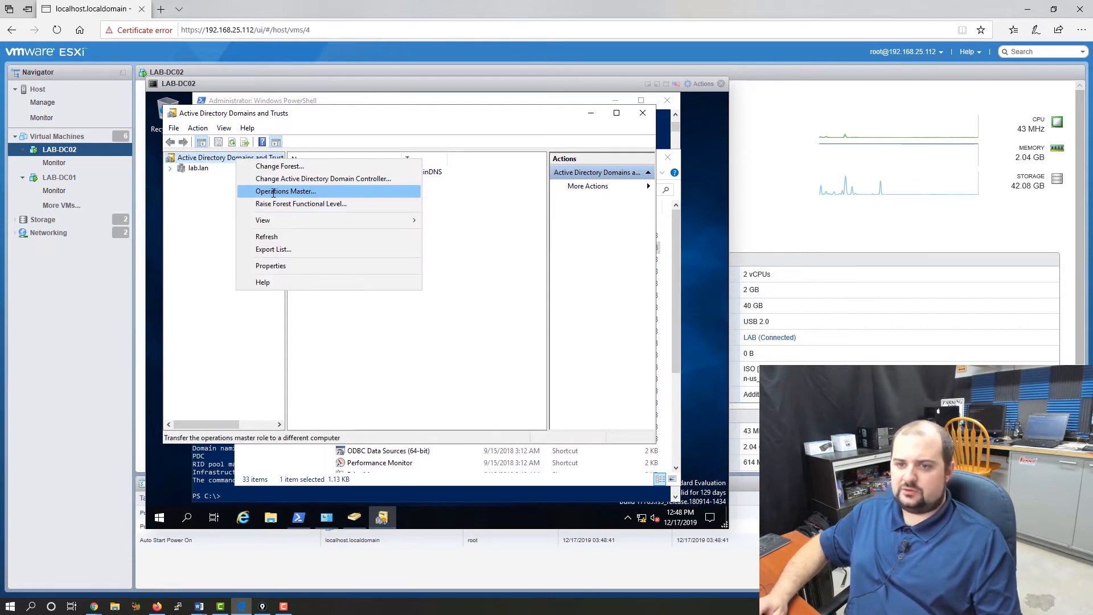
pyautogui.click(285, 191)
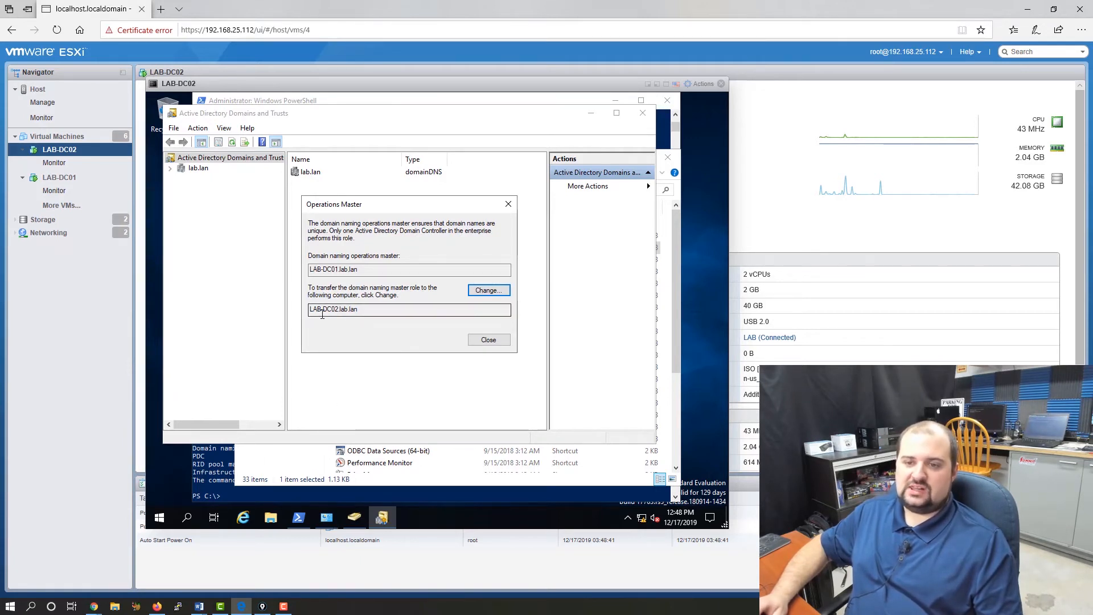
pyautogui.click(488, 290)
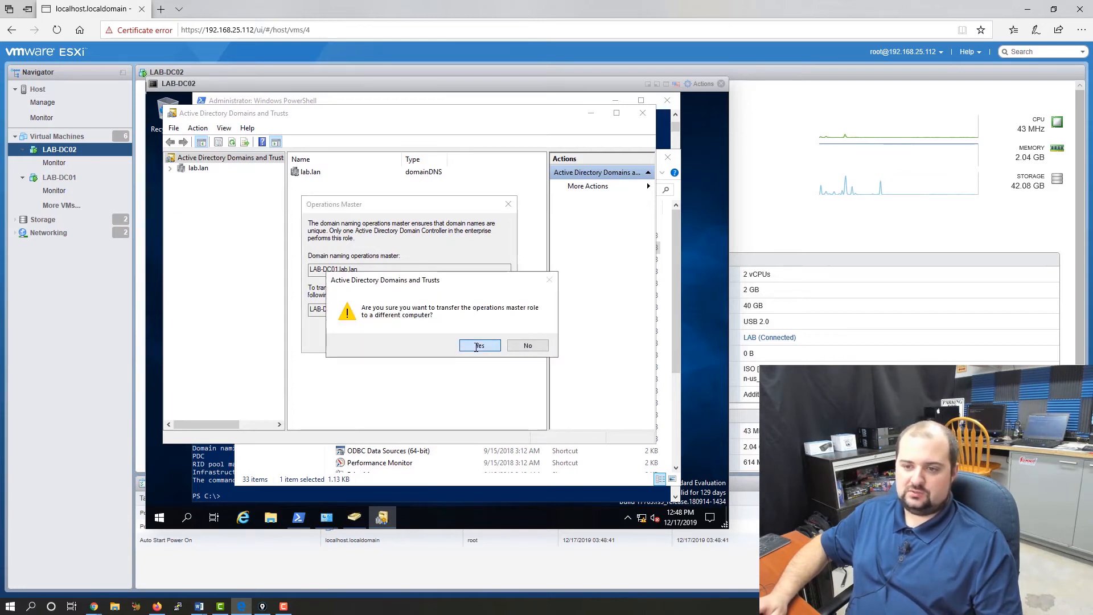
pyautogui.click(480, 345)
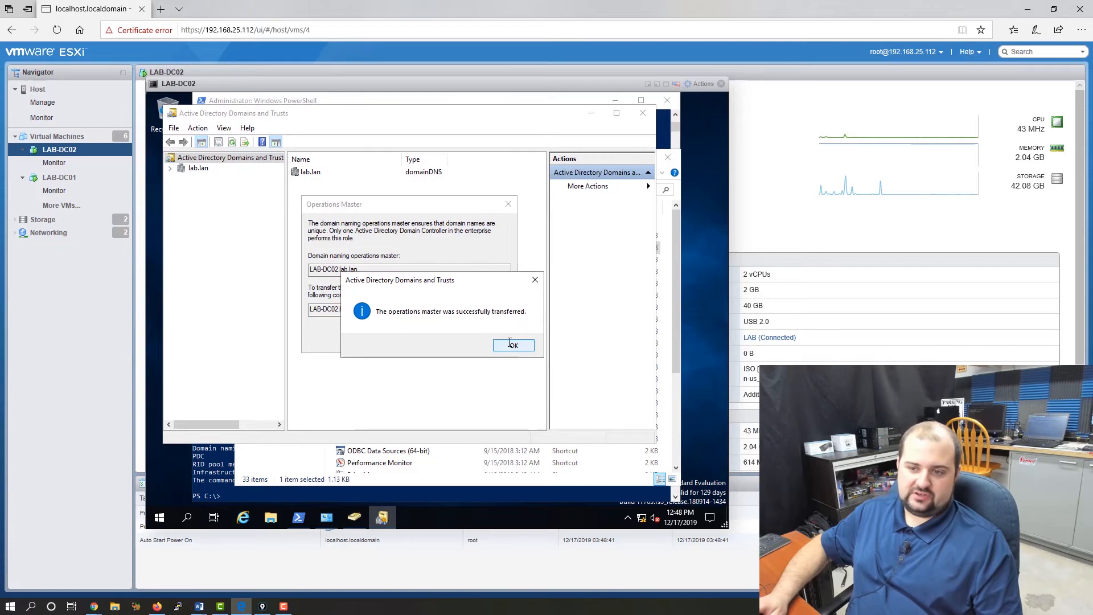
pyautogui.click(514, 345)
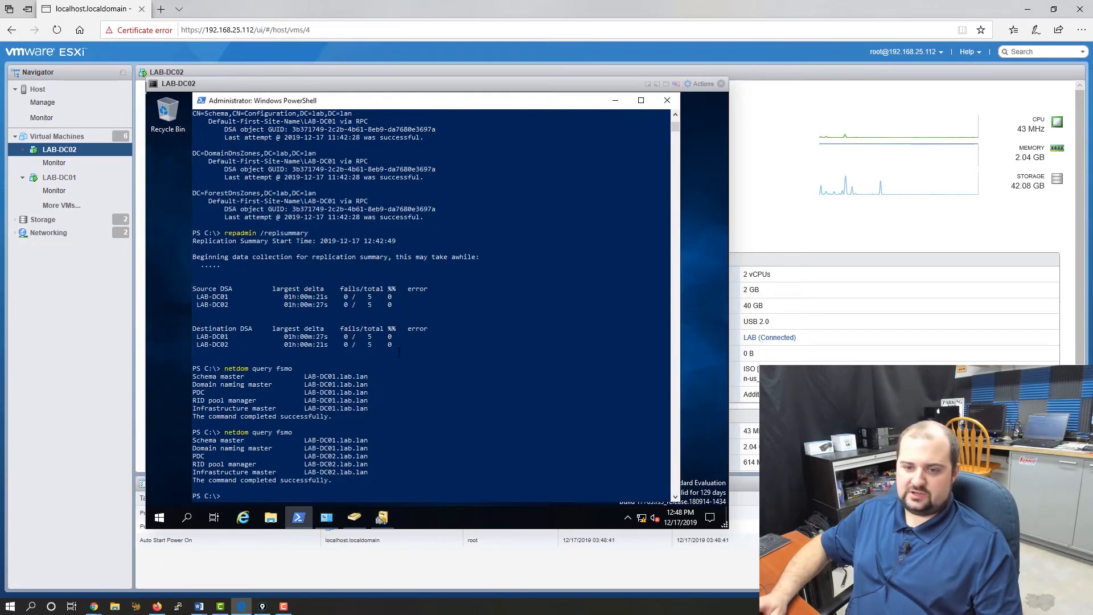
# Run netdom query fsmo to confirm only schema master remains on LAB-DC01.
pyautogui.write('netdom query fsmo')
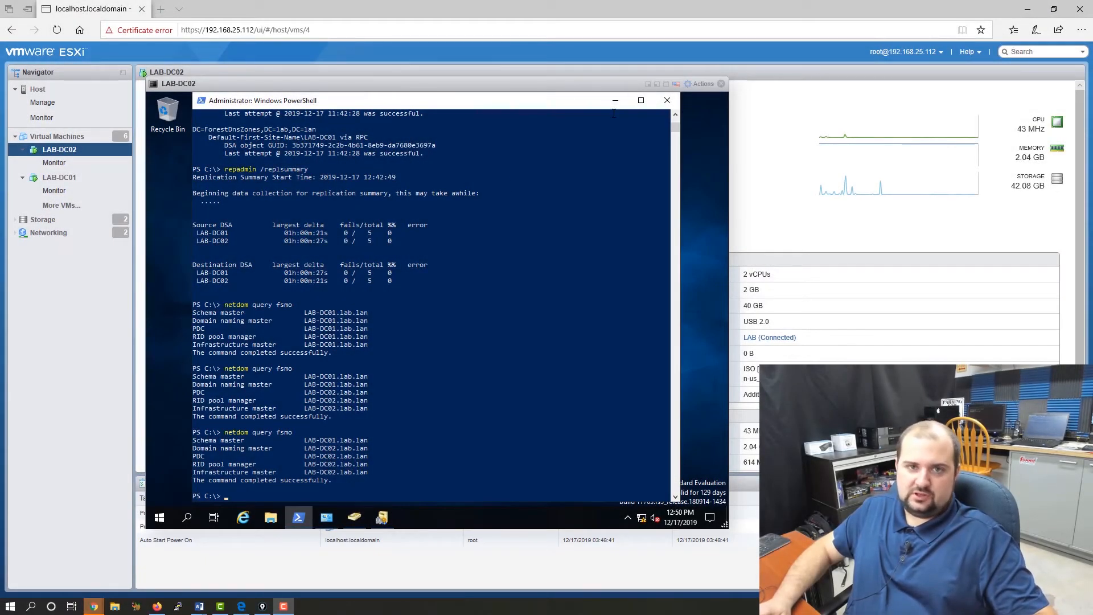
pyautogui.moveTo(616, 100)
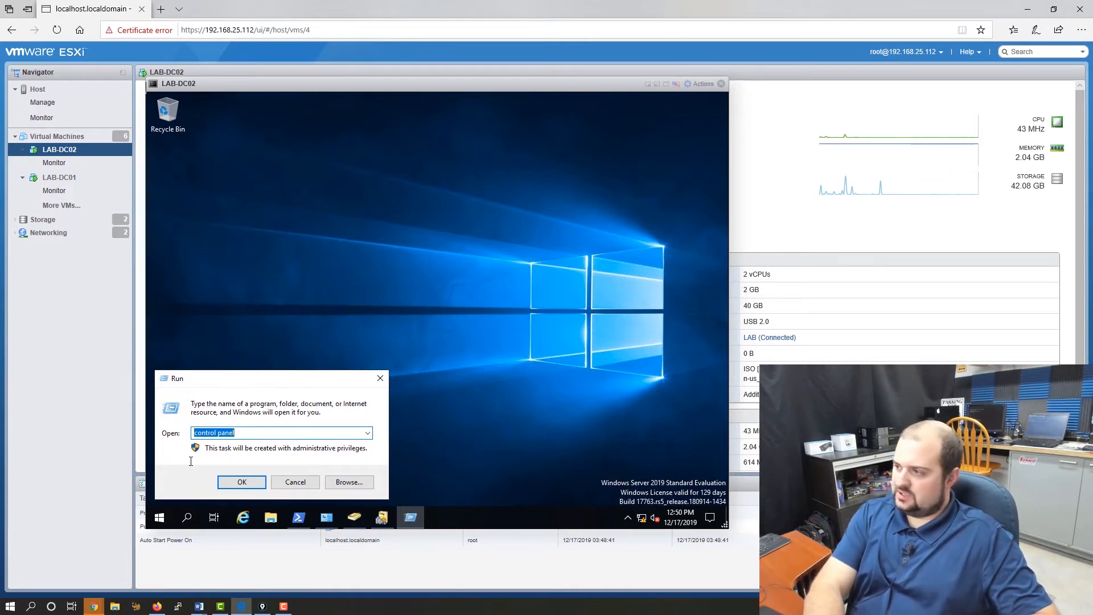
# Register schmmgmt.dll on LAB-DC02 with regsvr32 from the Run box.
pyautogui.write('regsvr32')
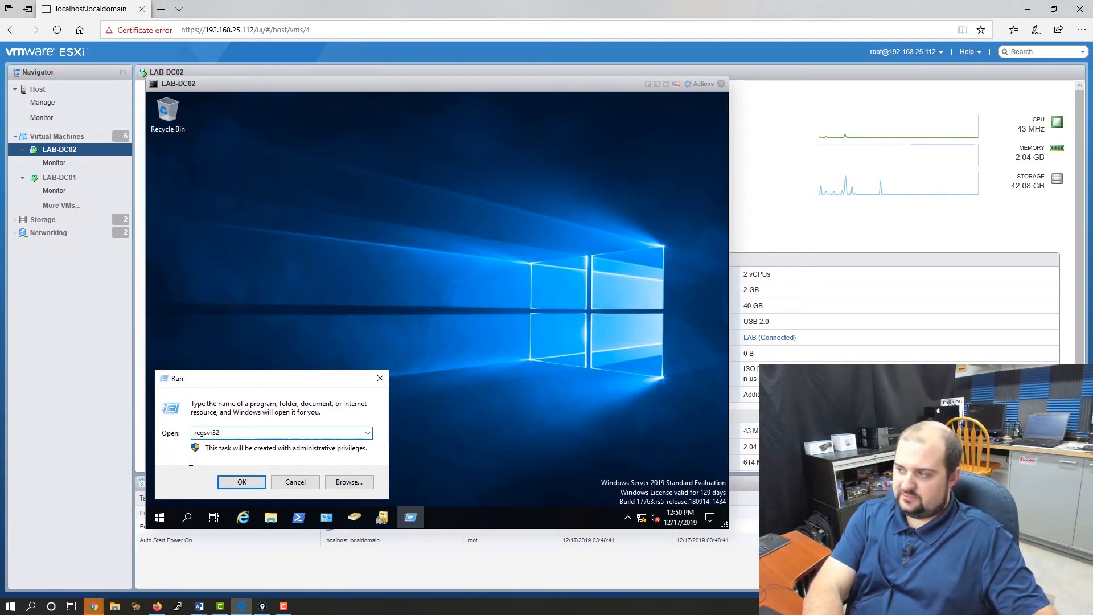
pyautogui.write('schmmgmt.dll')
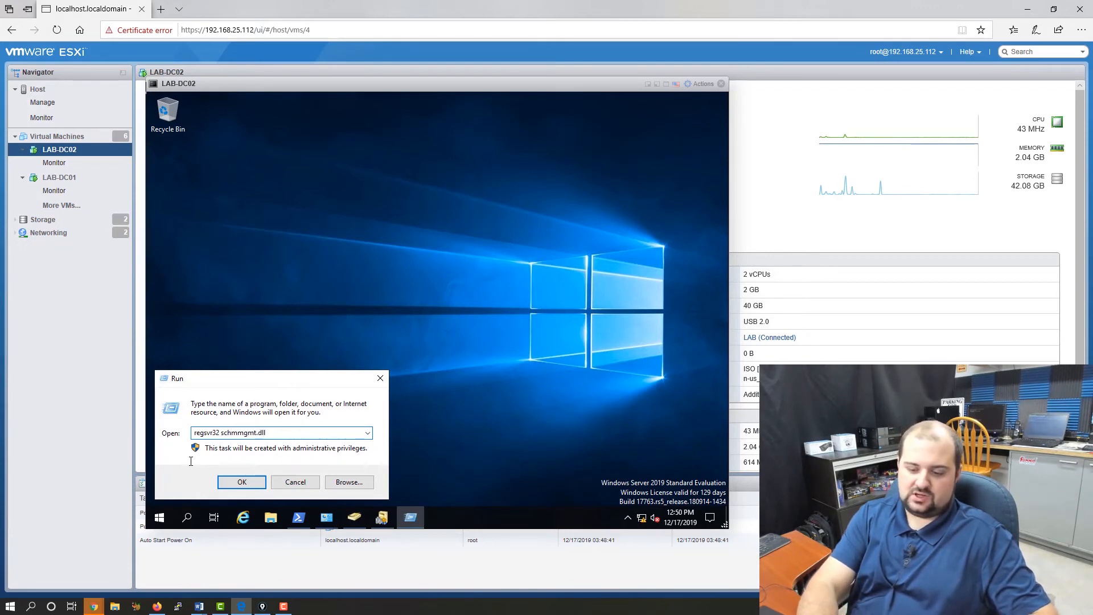
pyautogui.click(241, 483)
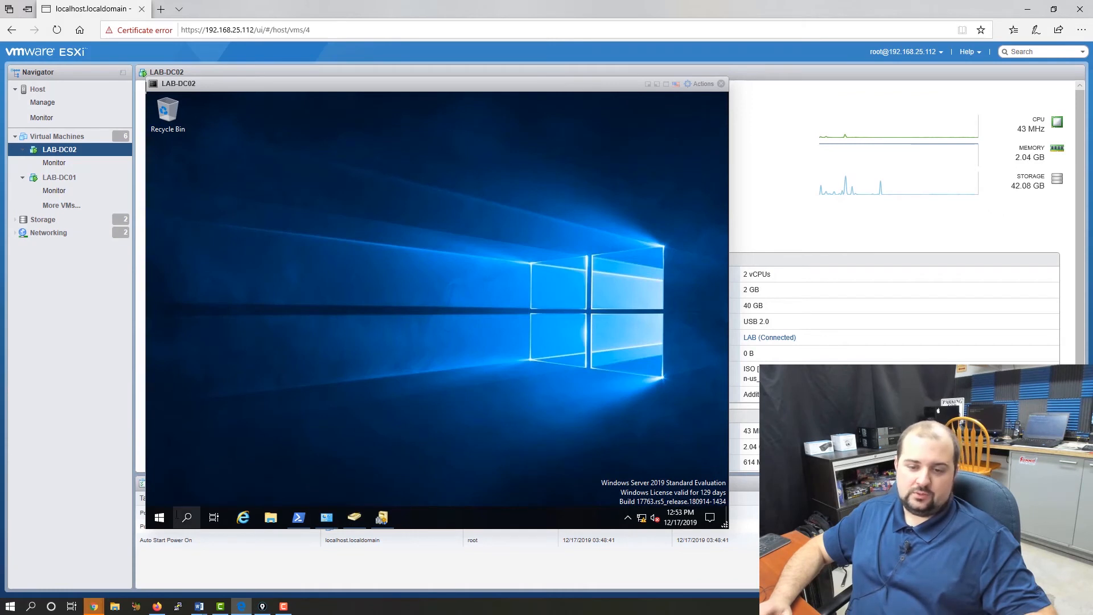
pyautogui.write('mmc')
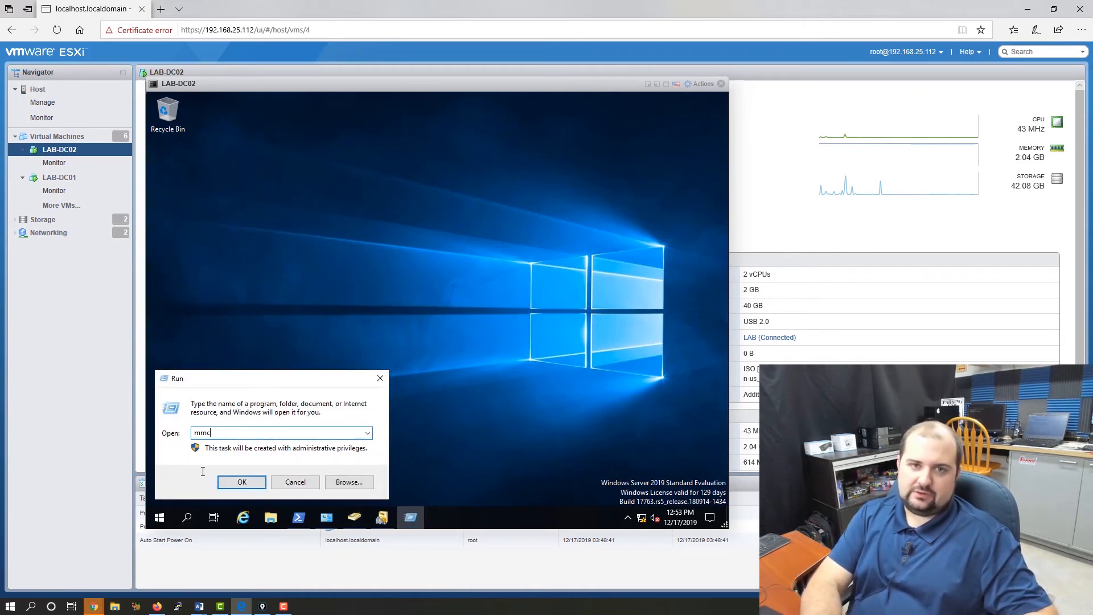
# Launch mmc and add the Active Directory Schema snap-in to the console.
pyautogui.click(241, 482)
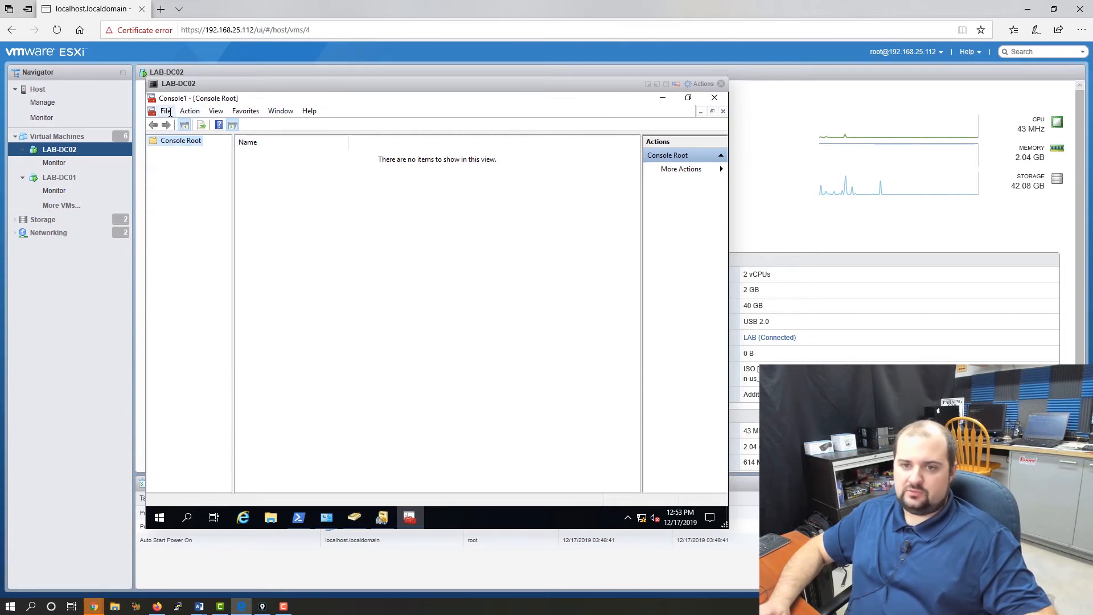
pyautogui.click(166, 111)
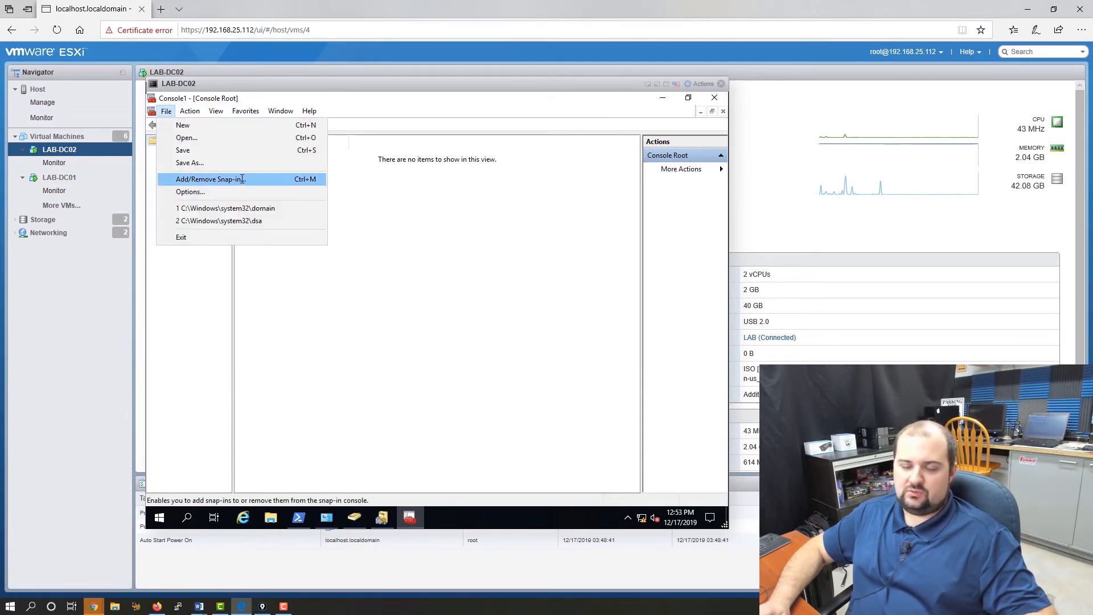
pyautogui.click(210, 179)
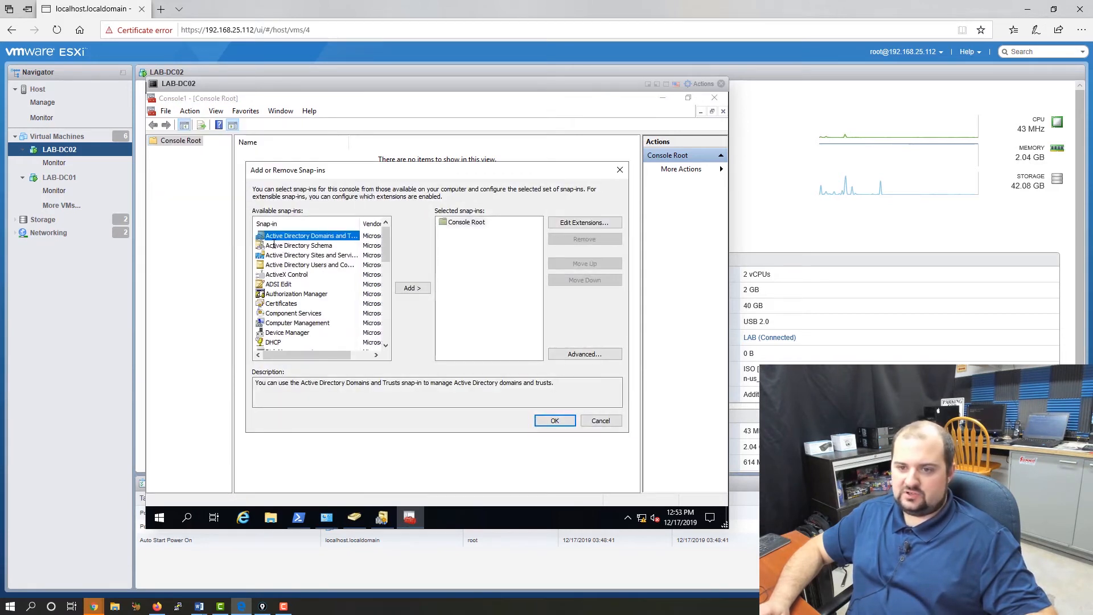
pyautogui.click(299, 245)
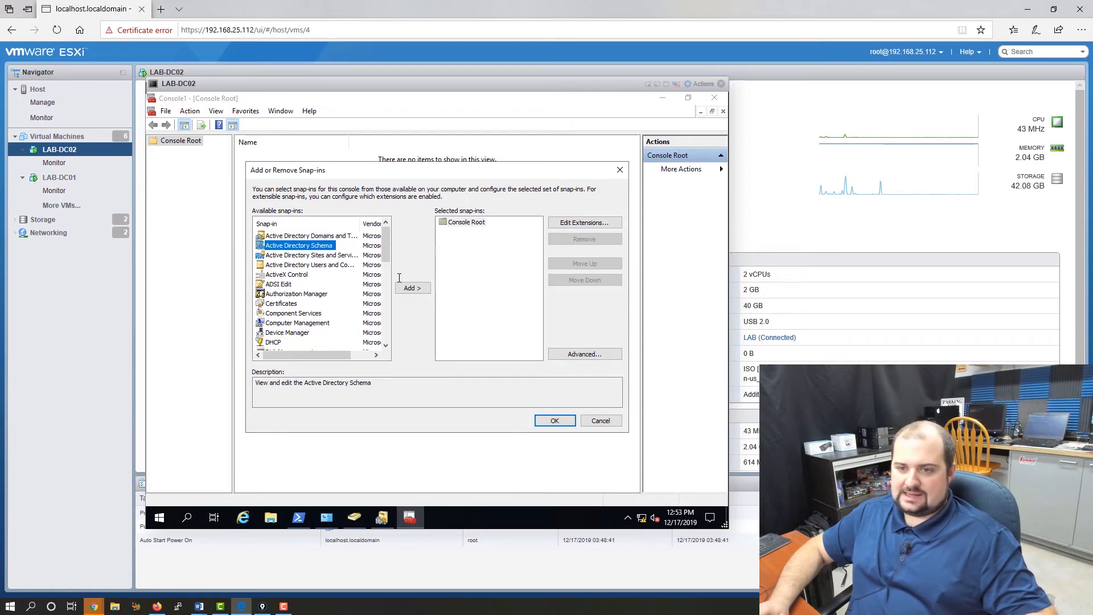
pyautogui.click(413, 289)
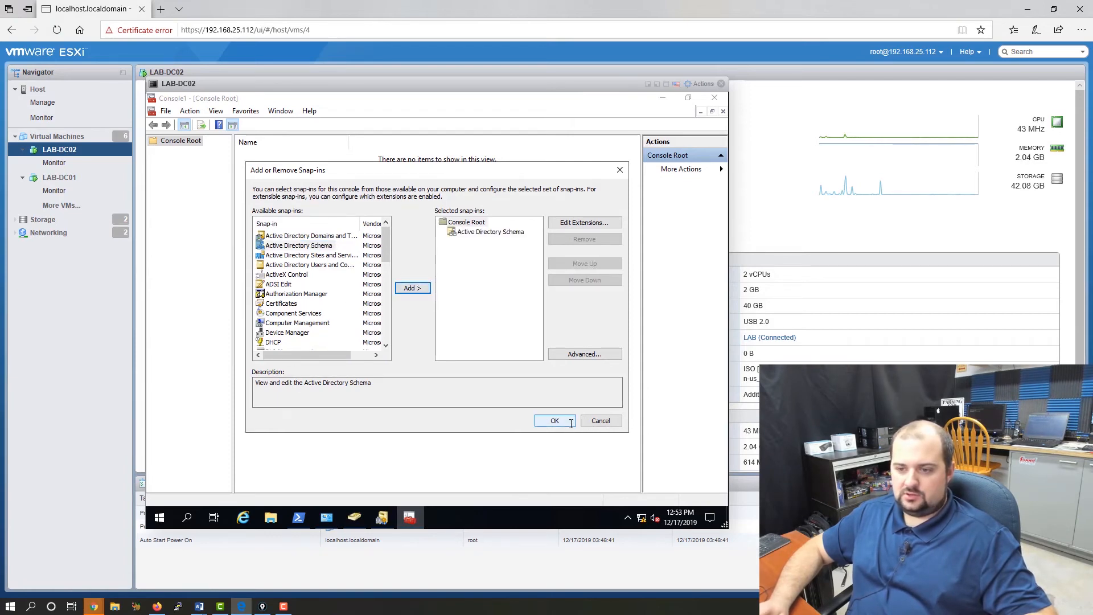
pyautogui.click(554, 421)
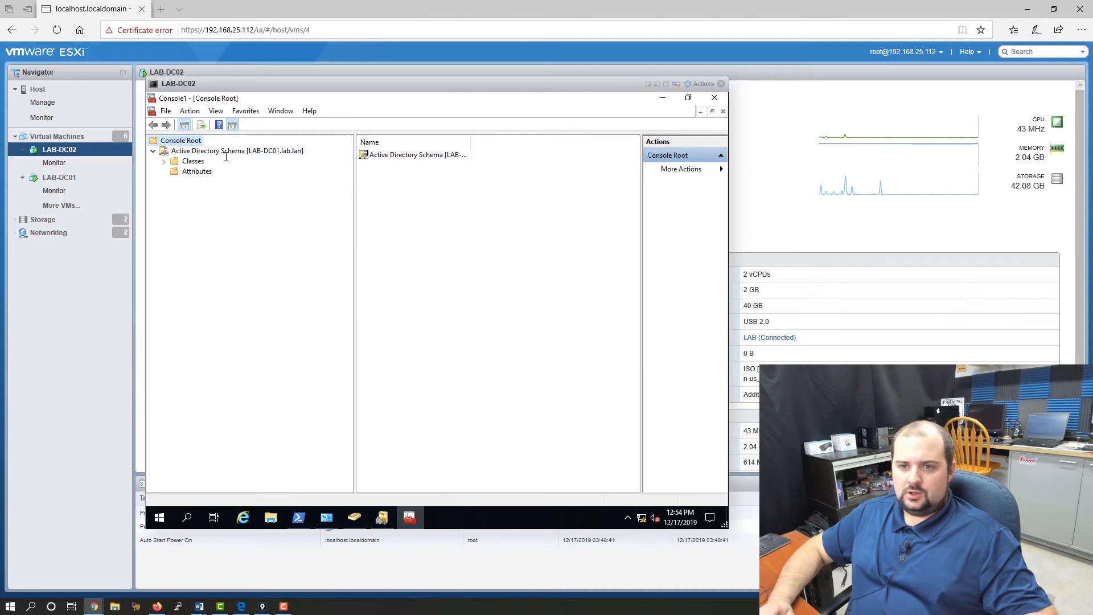
# Retarget the Schema snap-in from LAB-DC01 to domain controller LAB-DC02.
pyautogui.rightClick(236, 151)
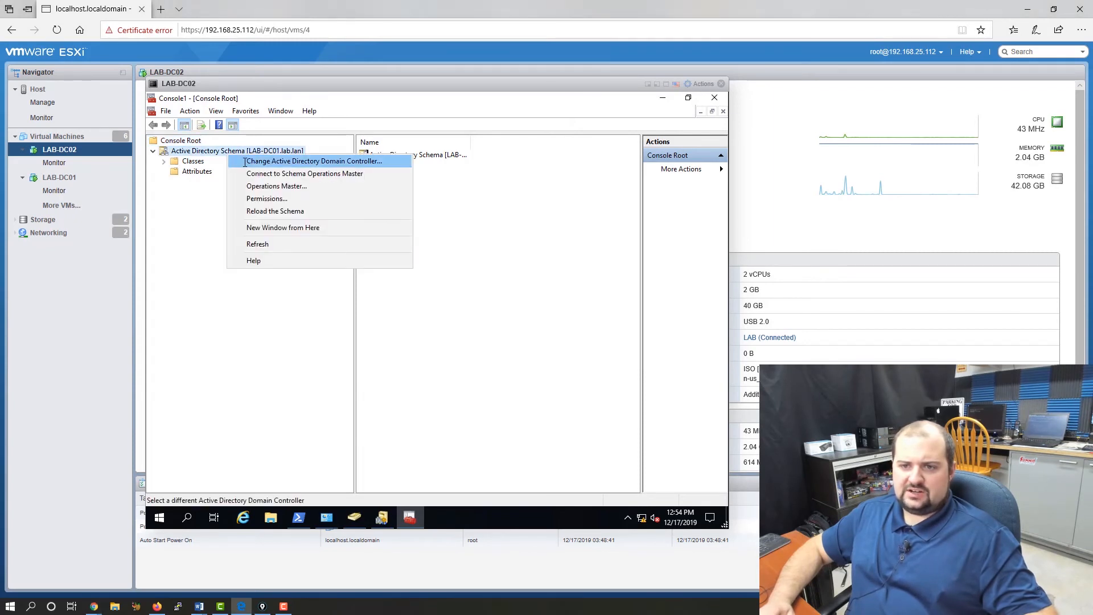
pyautogui.click(312, 161)
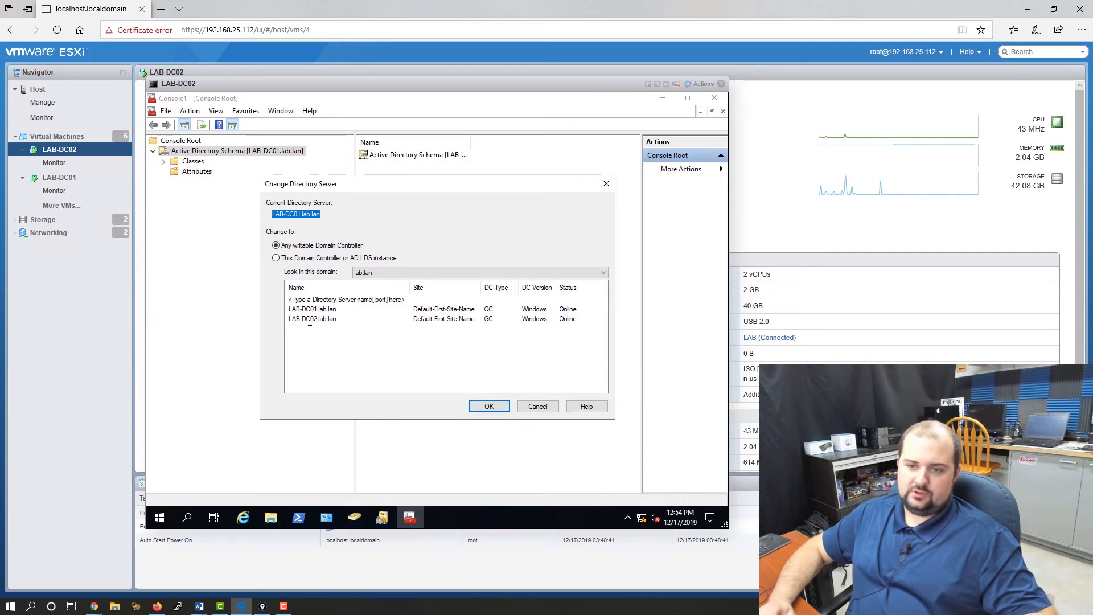
pyautogui.click(312, 319)
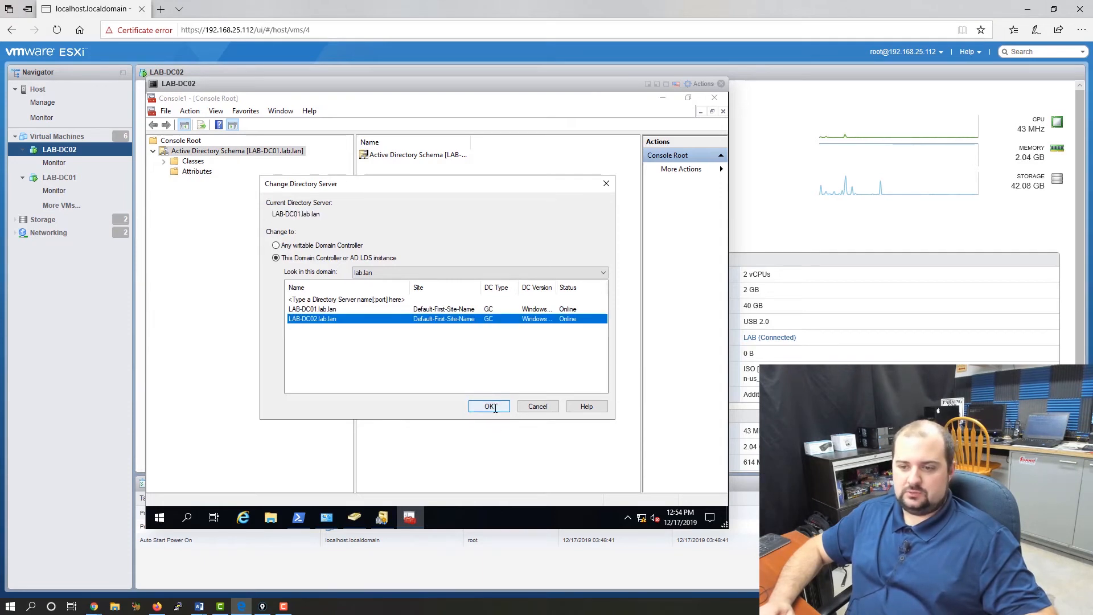
pyautogui.click(488, 407)
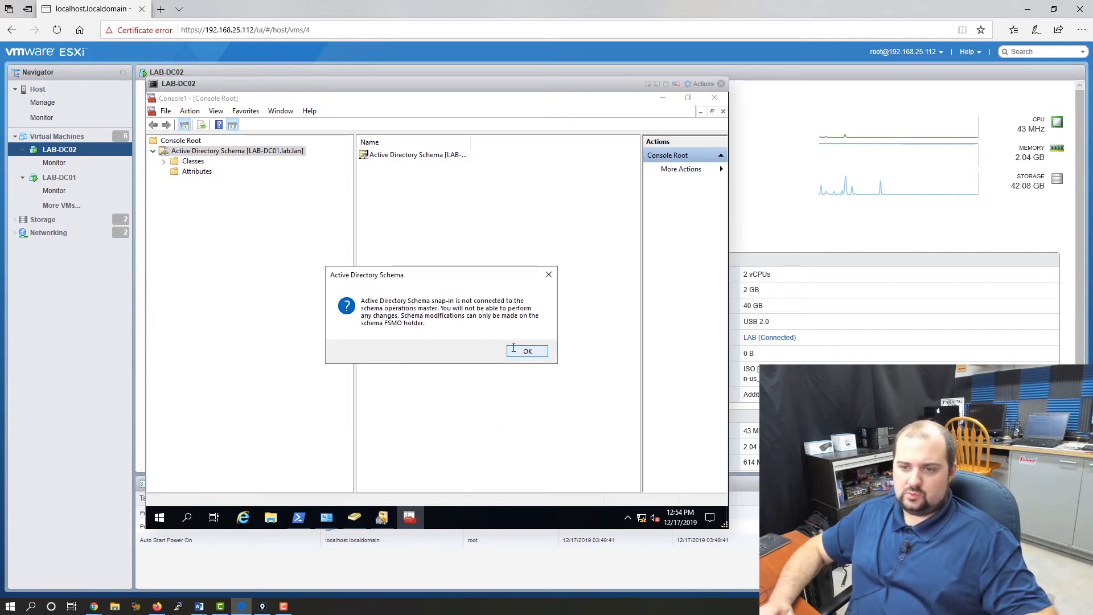
pyautogui.click(527, 351)
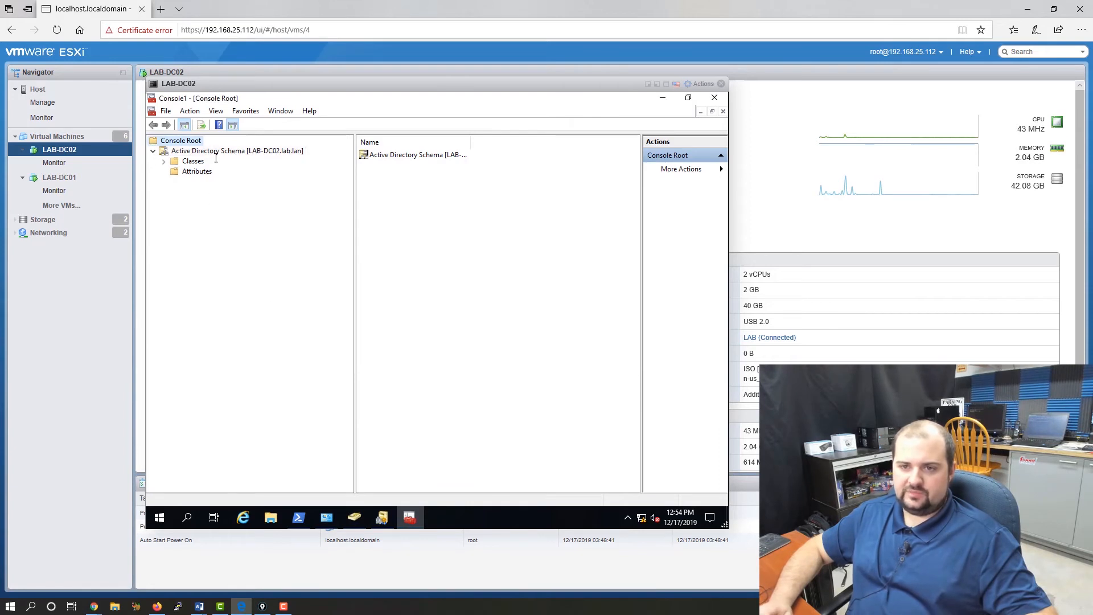
pyautogui.click(235, 150)
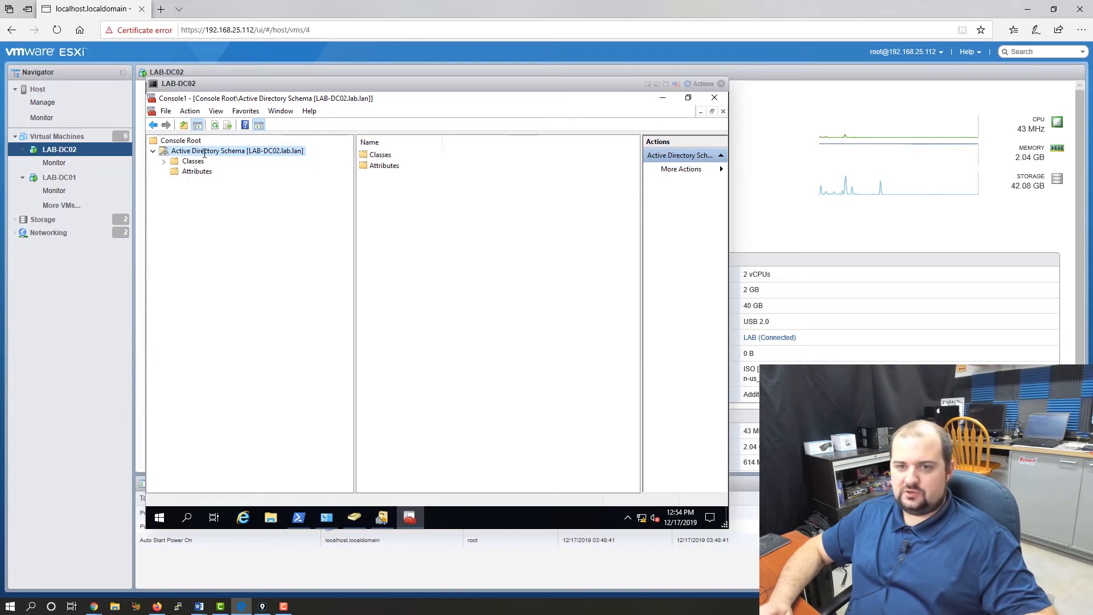
# Change the schema operations master to LAB-DC02.lab.lan and close the dialog.
pyautogui.rightClick(237, 150)
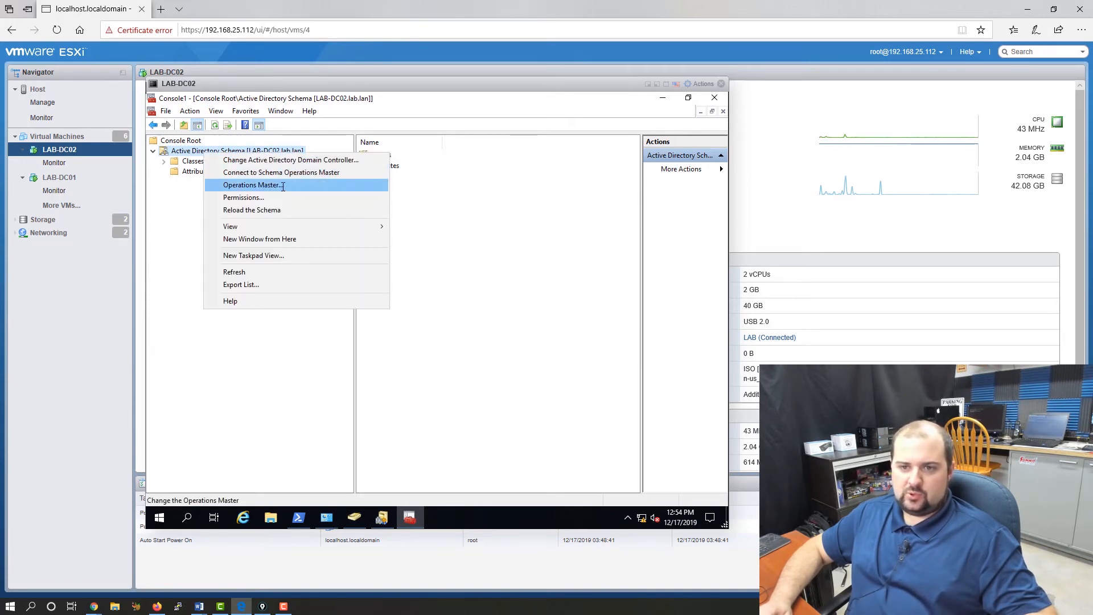
pyautogui.click(250, 185)
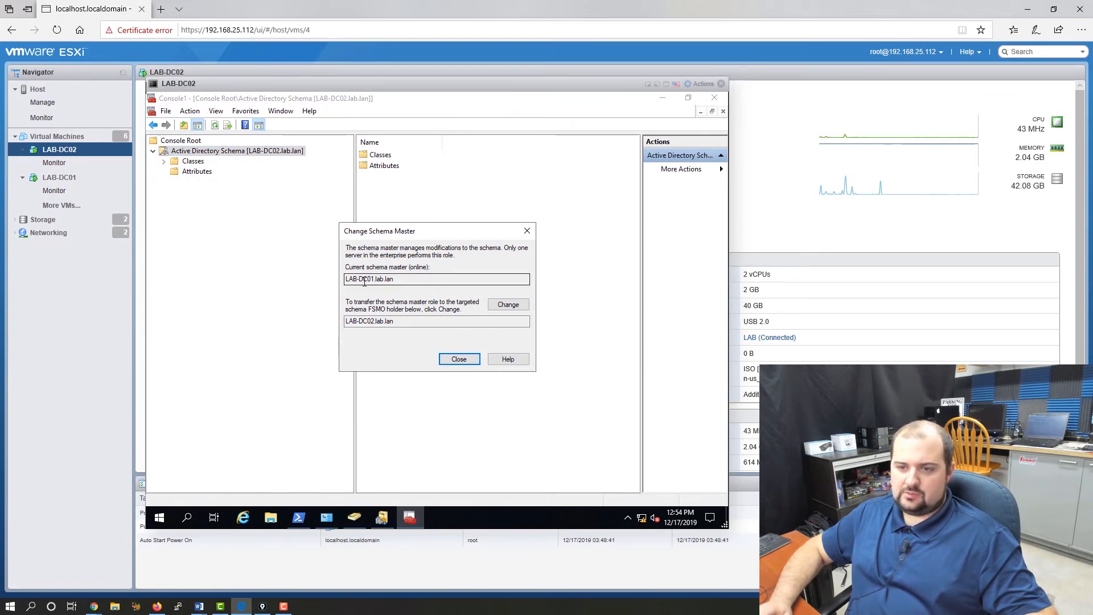
pyautogui.tripleClick(367, 279)
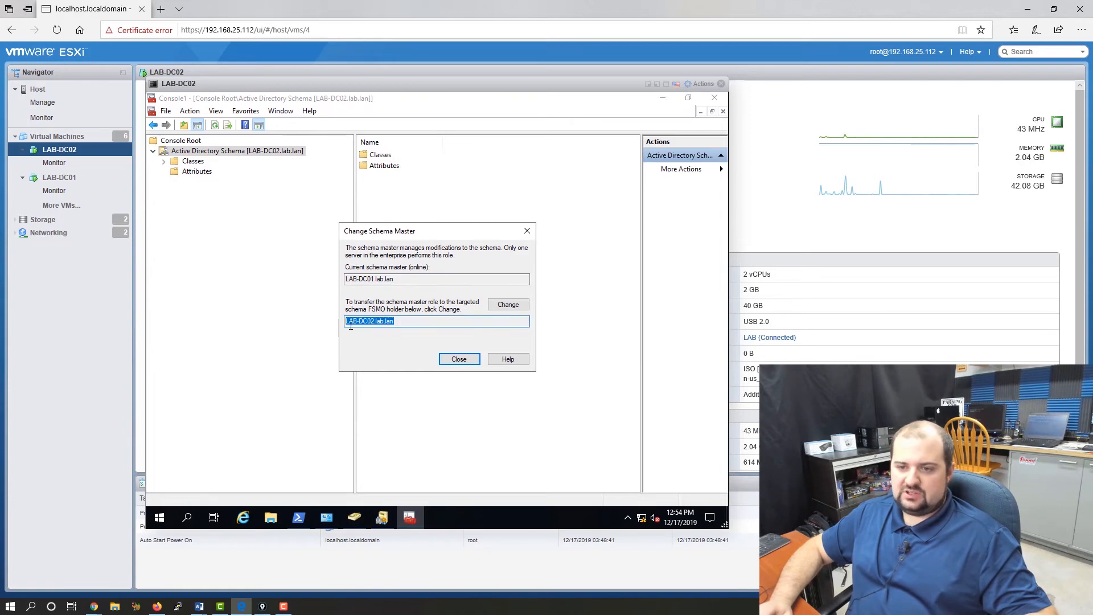
pyautogui.click(508, 304)
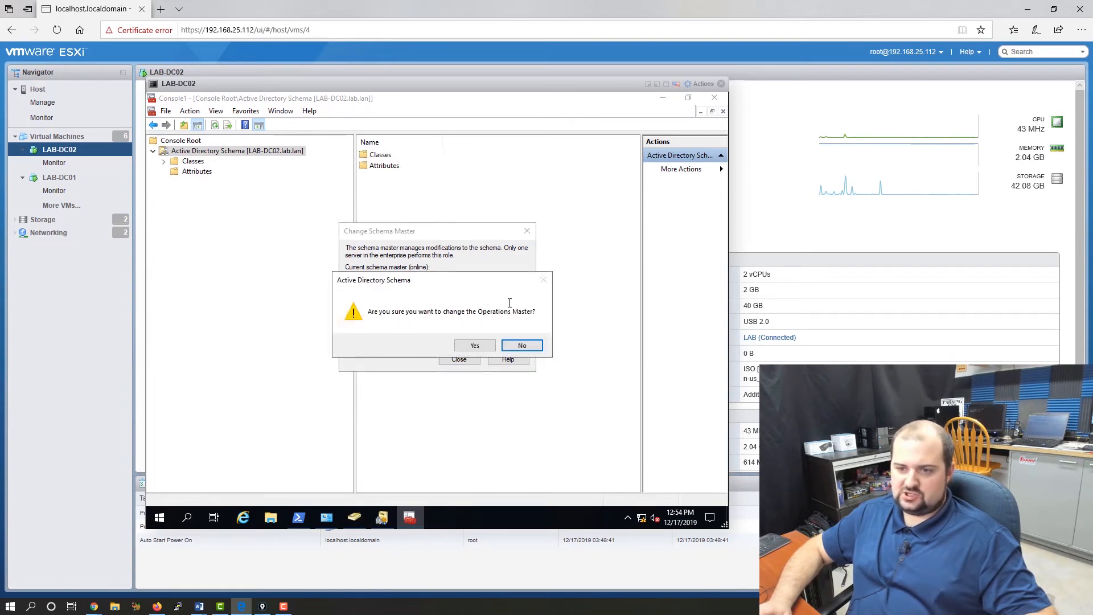
pyautogui.click(475, 345)
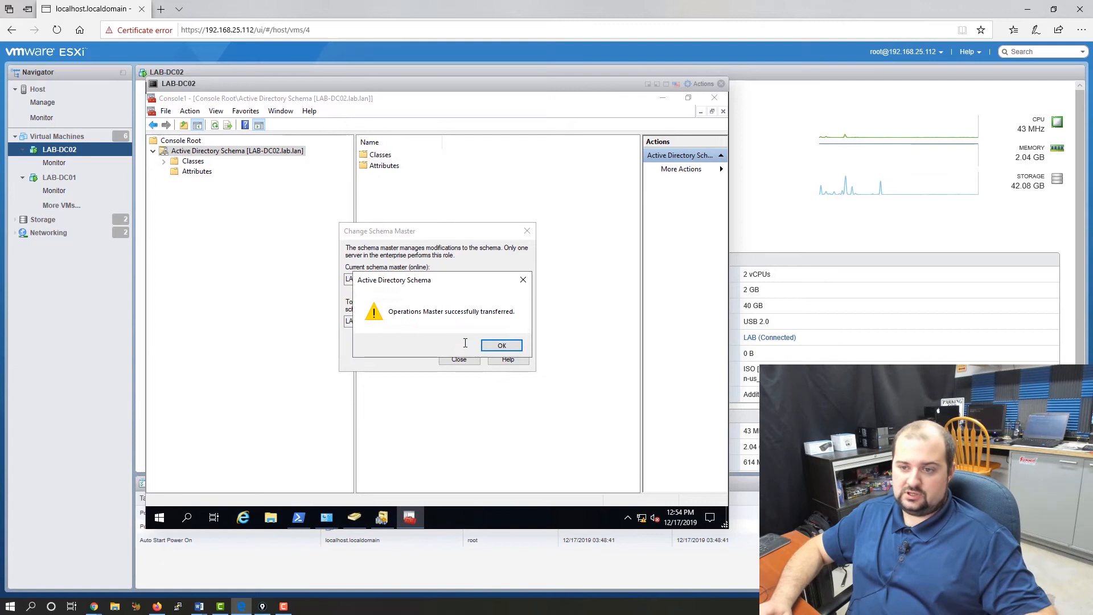
pyautogui.click(502, 345)
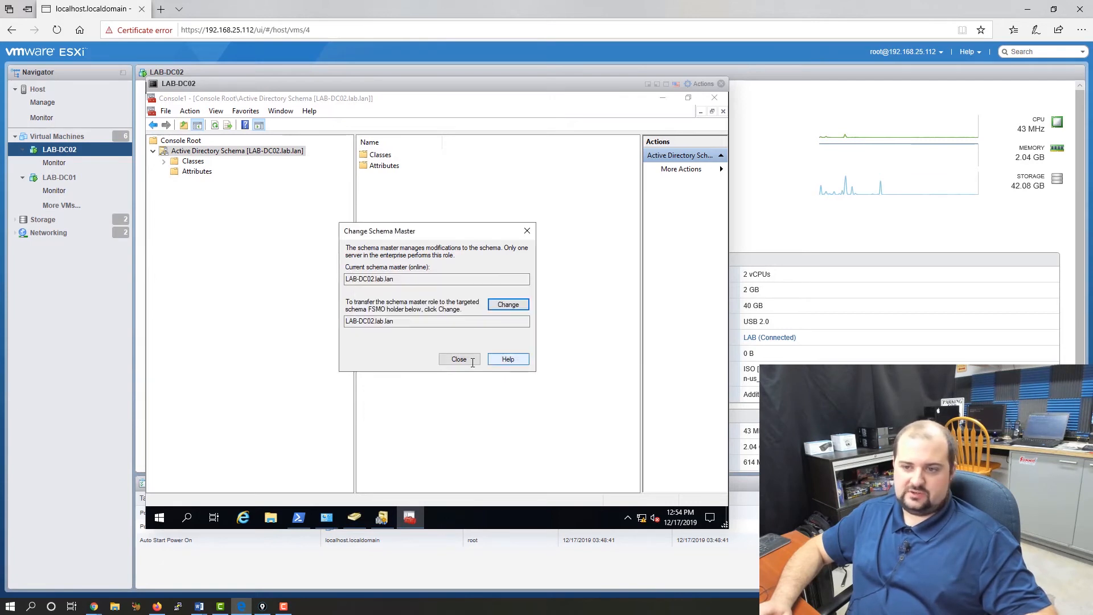
pyautogui.click(459, 359)
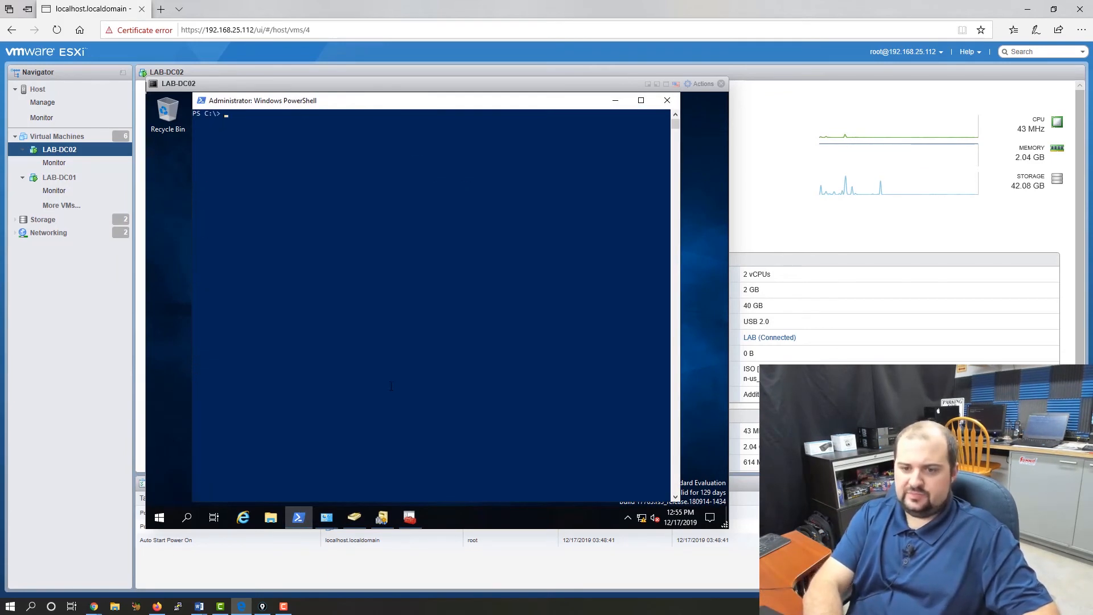
# Rerun netdom query fsmo showing LAB-DC02 holds all five roles, then begin repadmin /showrepl.
pyautogui.write('netdom query fsmo')
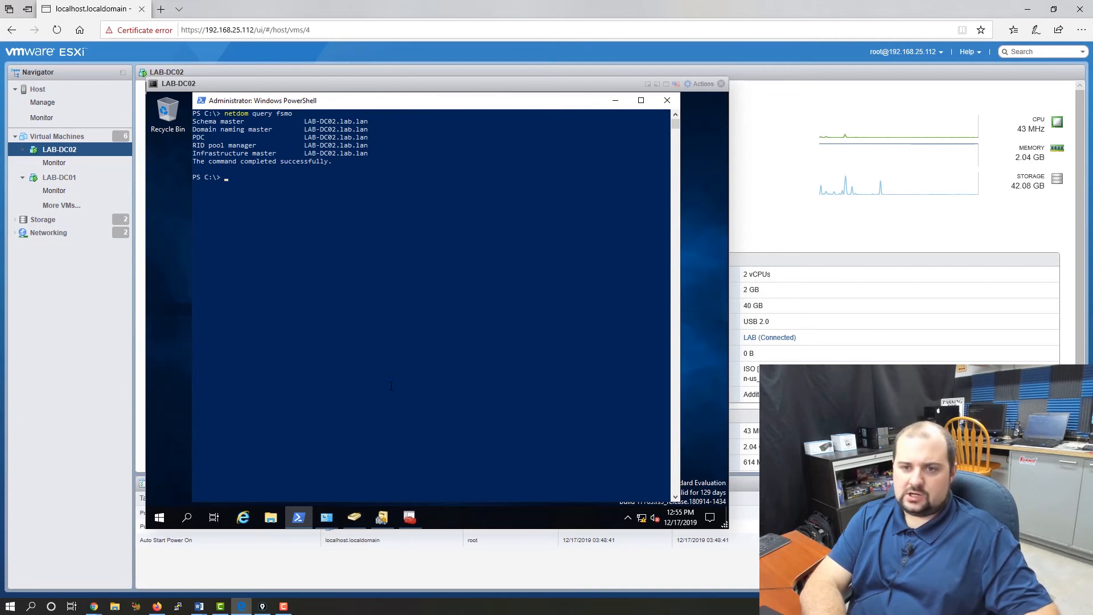
pyautogui.write('clear')
pyautogui.write('repadmin /replsummary')
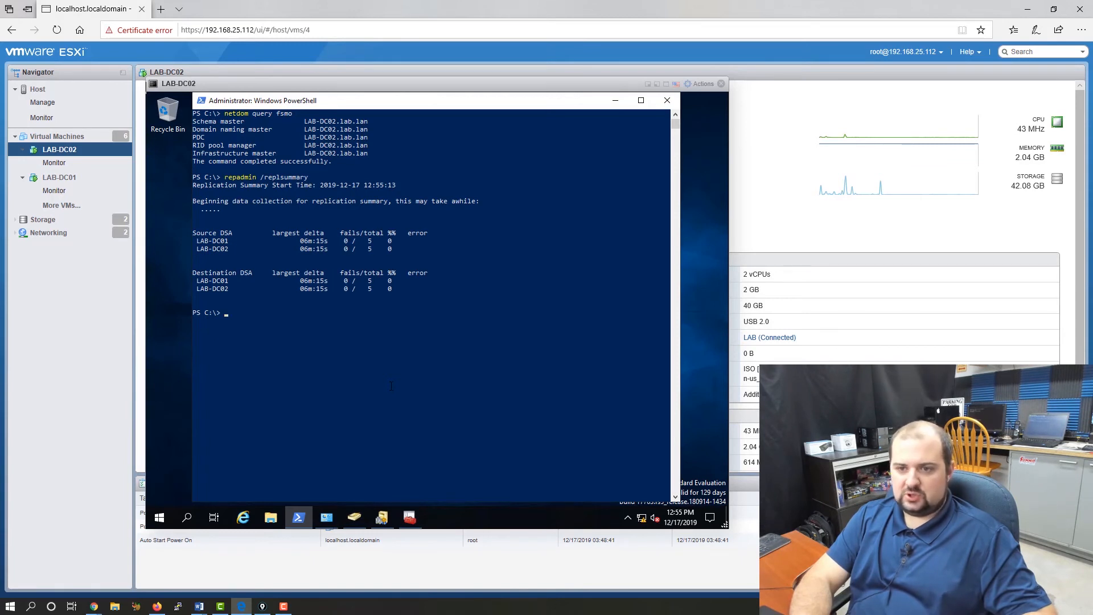
pyautogui.write('netdom query fsmo')
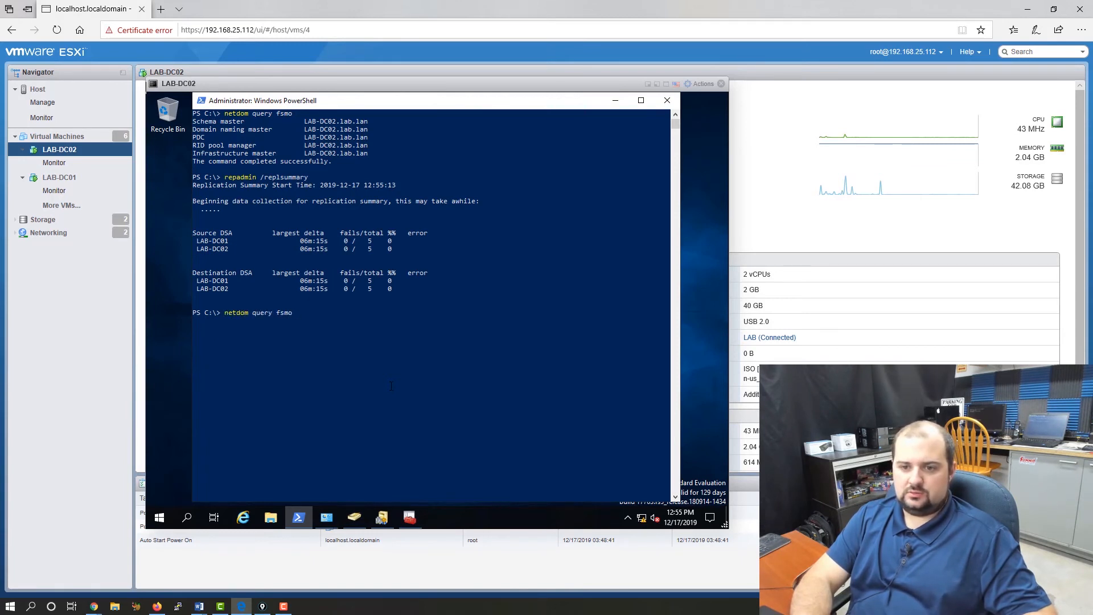
pyautogui.write('repadmin /showrepl')
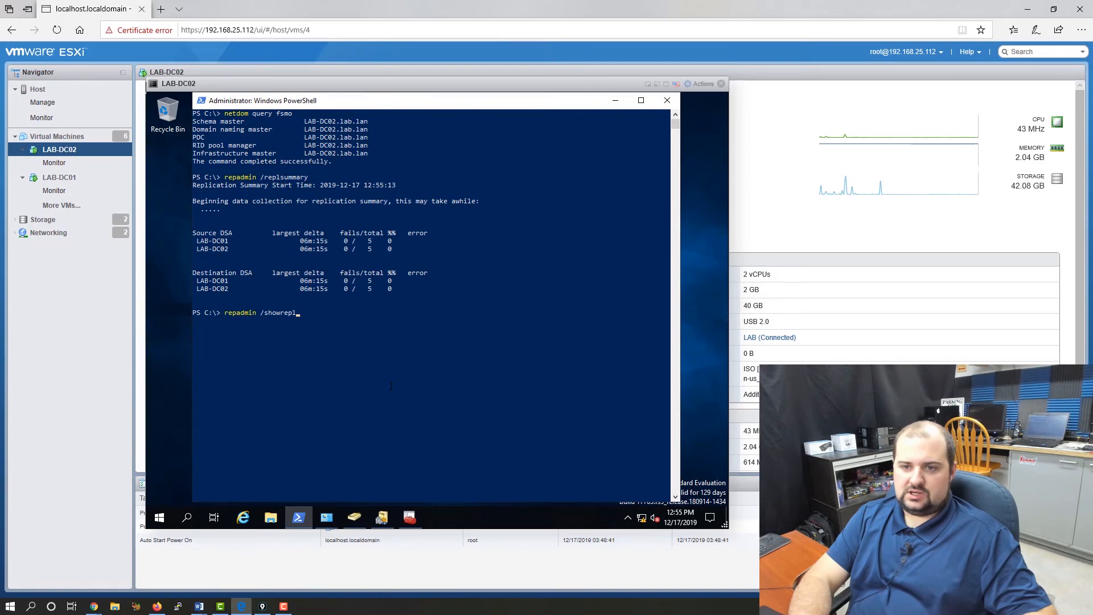